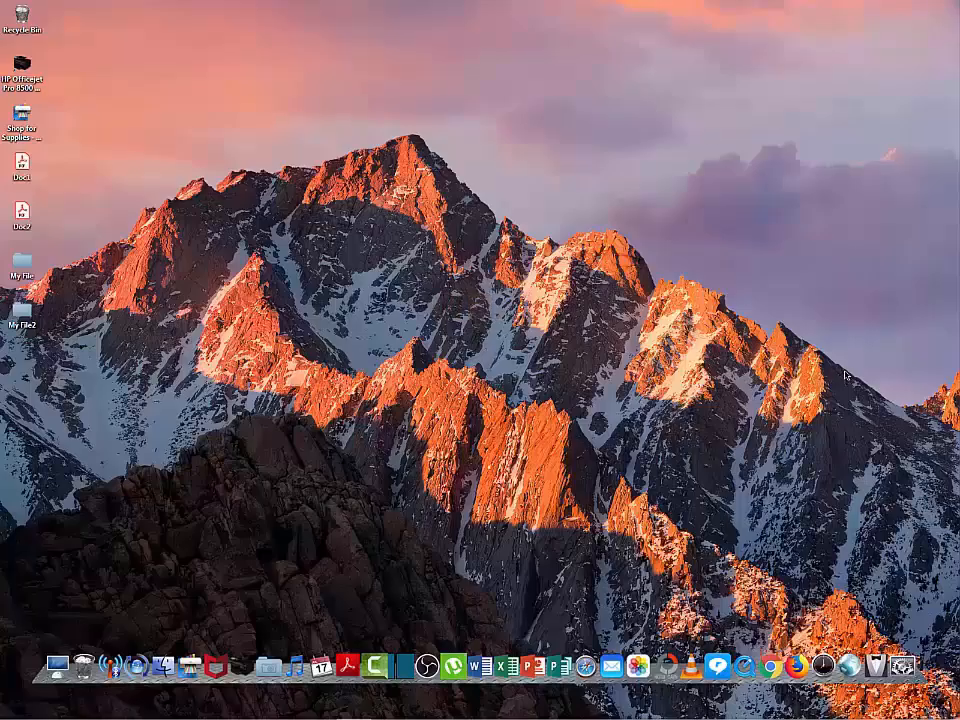
mouse_move(656, 229)
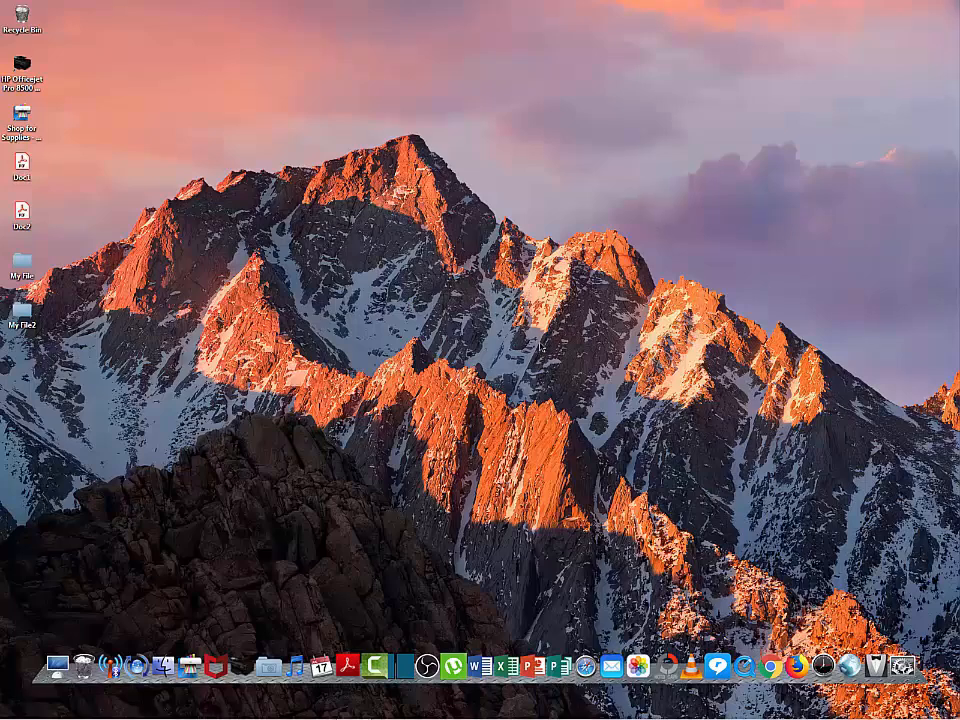
mouse_move(653, 230)
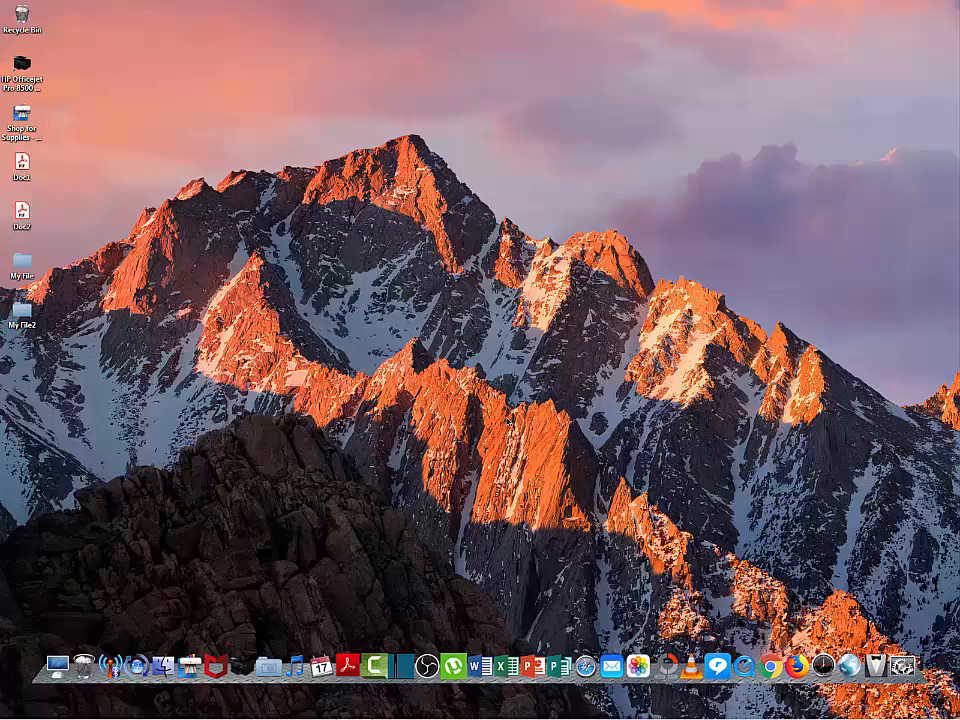
mouse_move(663, 242)
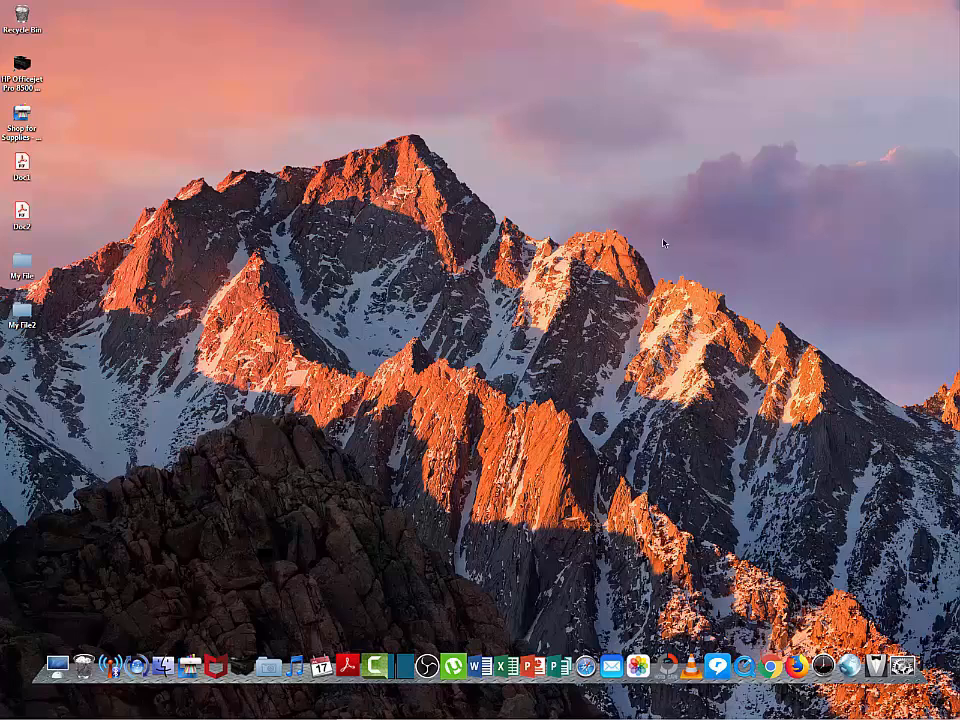
mouse_move(654, 230)
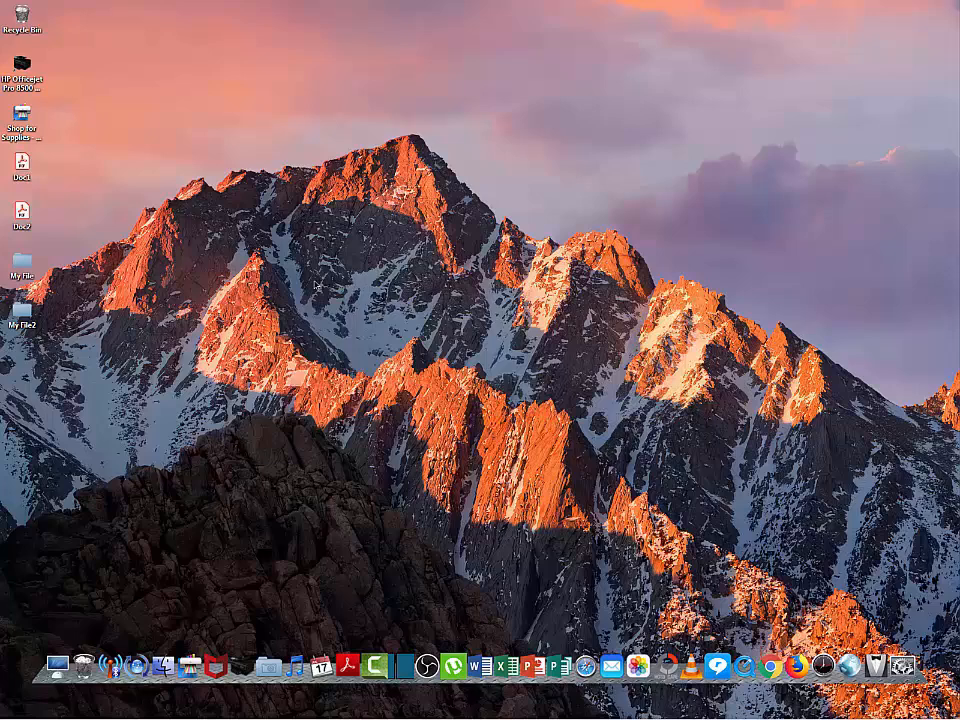
mouse_move(344, 116)
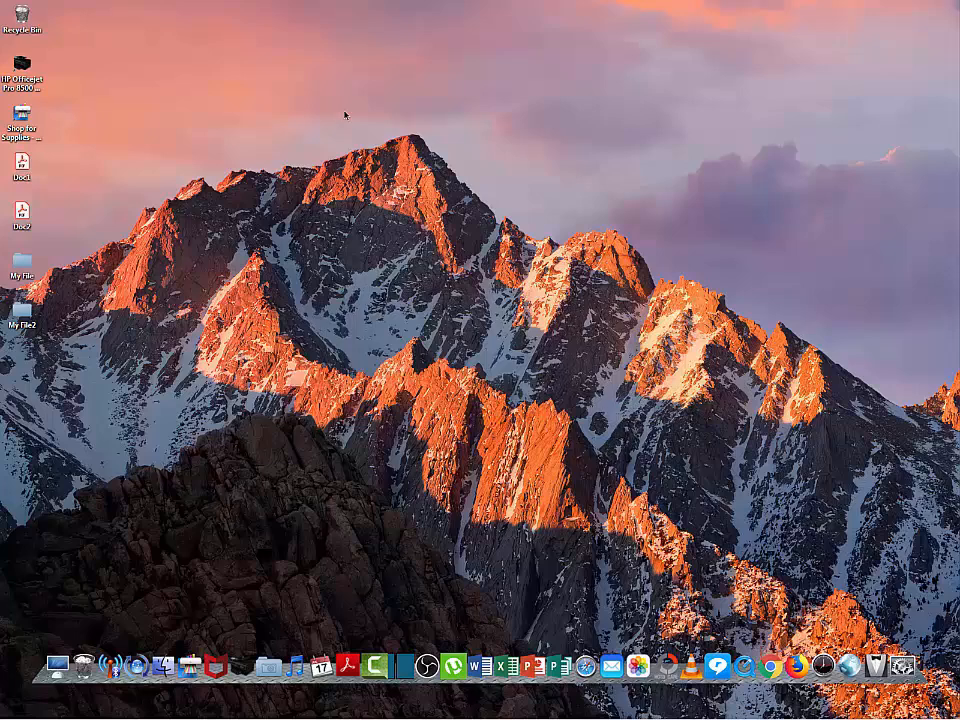
mouse_move(310, 270)
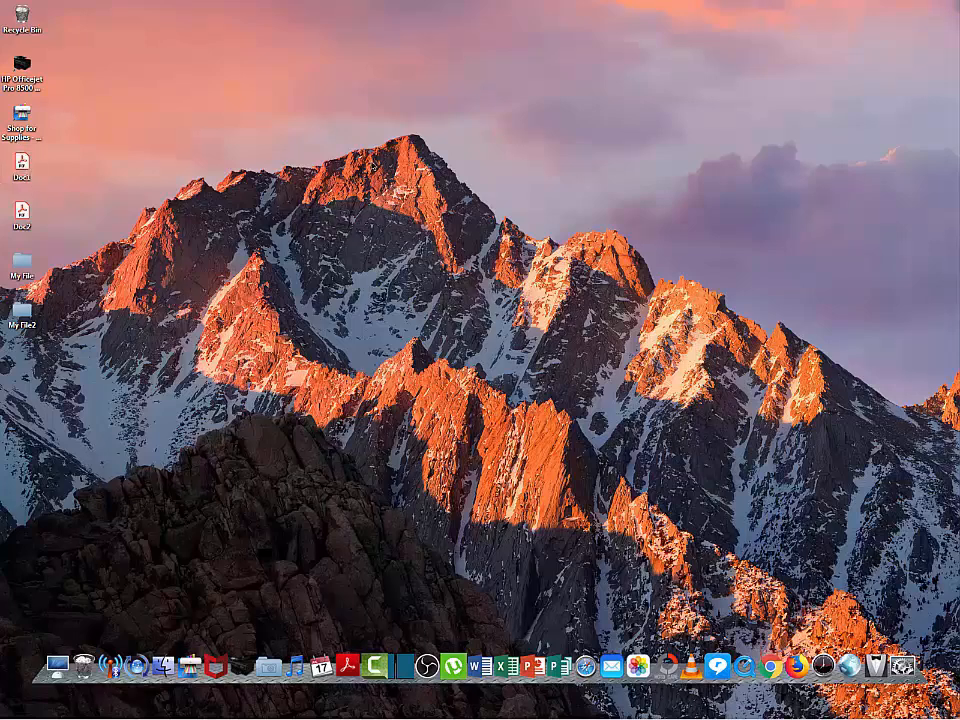
Step: Open Doc1.pdf from the desktop in Acrobat, glance at the Doc2 receipt, and return to Doc1's certificate page
left_click(21, 170)
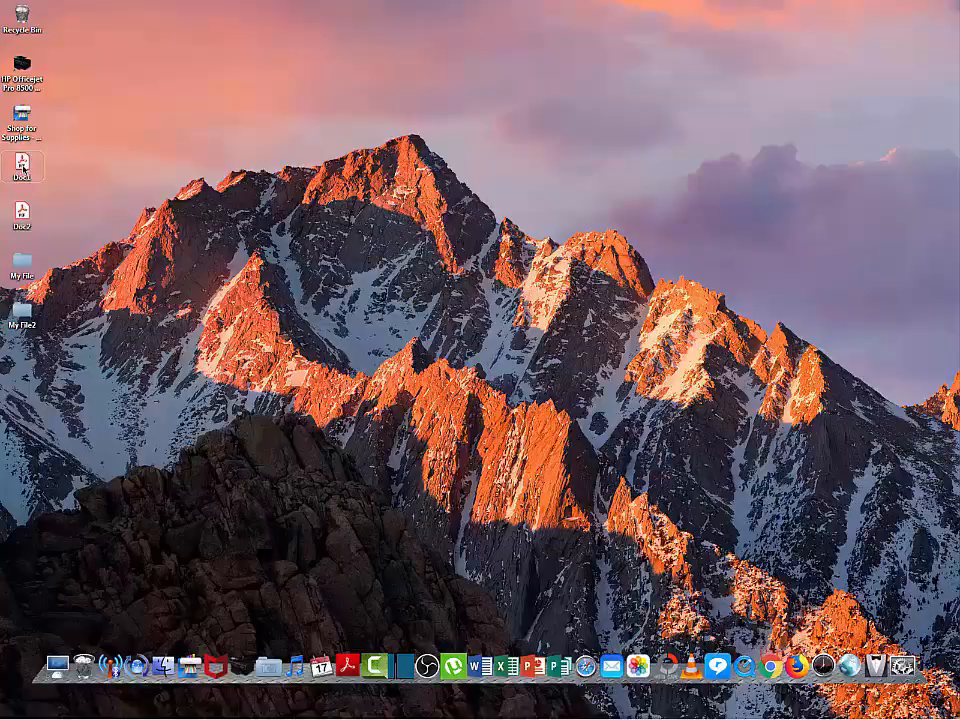
double_click(22, 172)
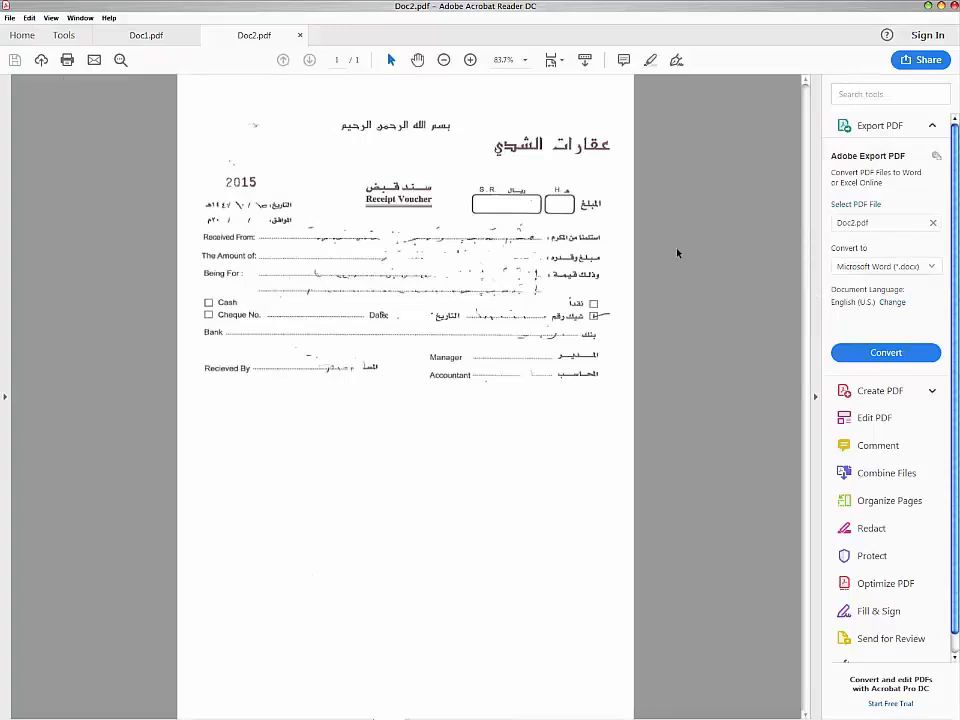
left_click(438, 60)
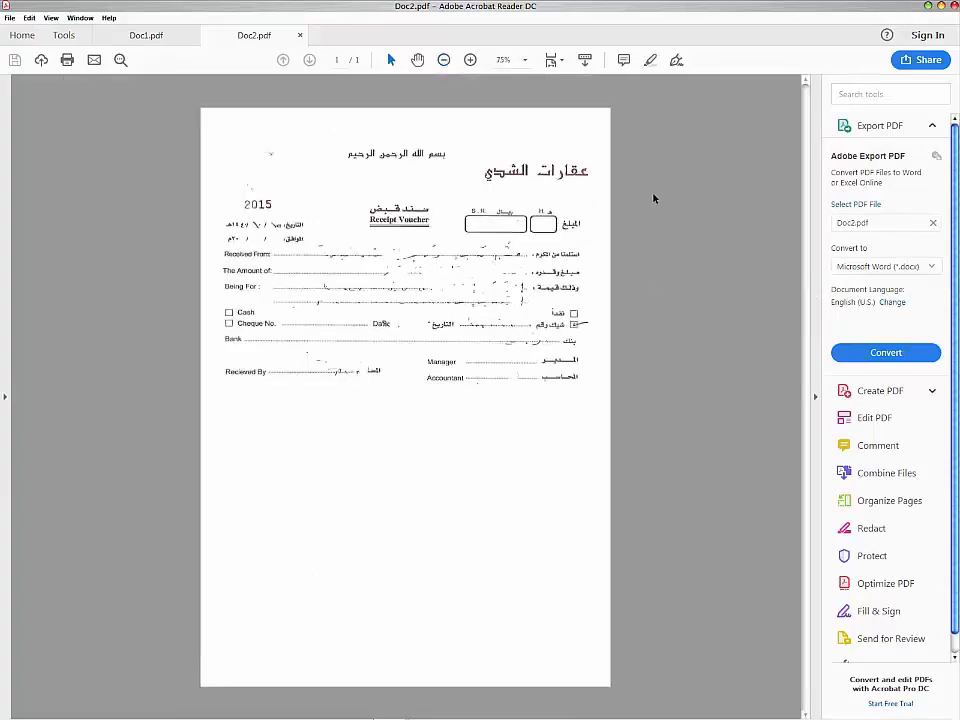
left_click(299, 35)
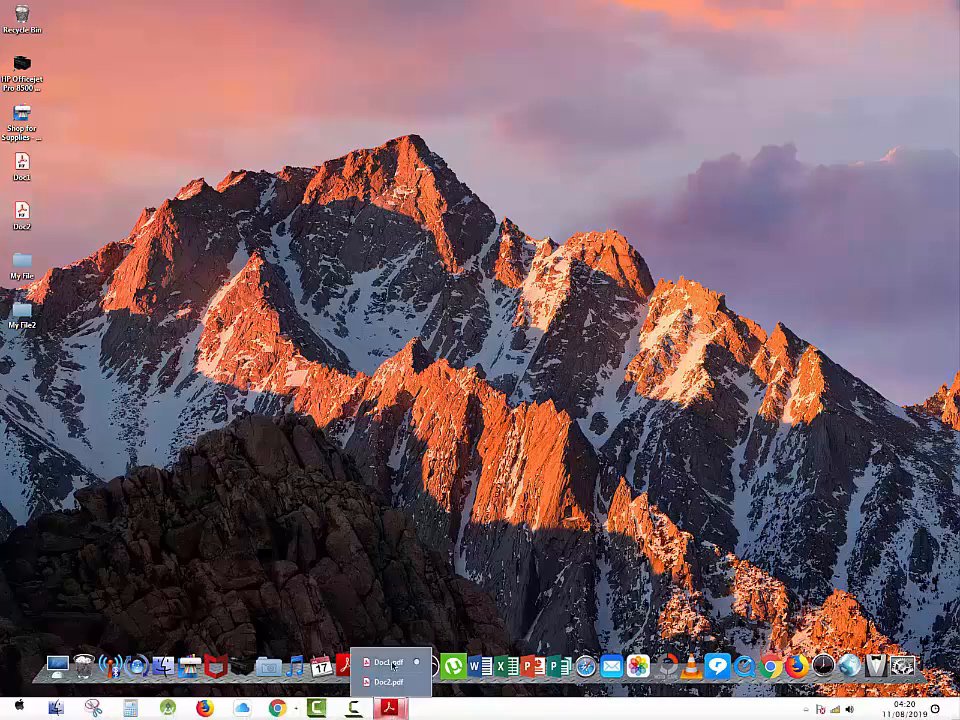
left_click(392, 660)
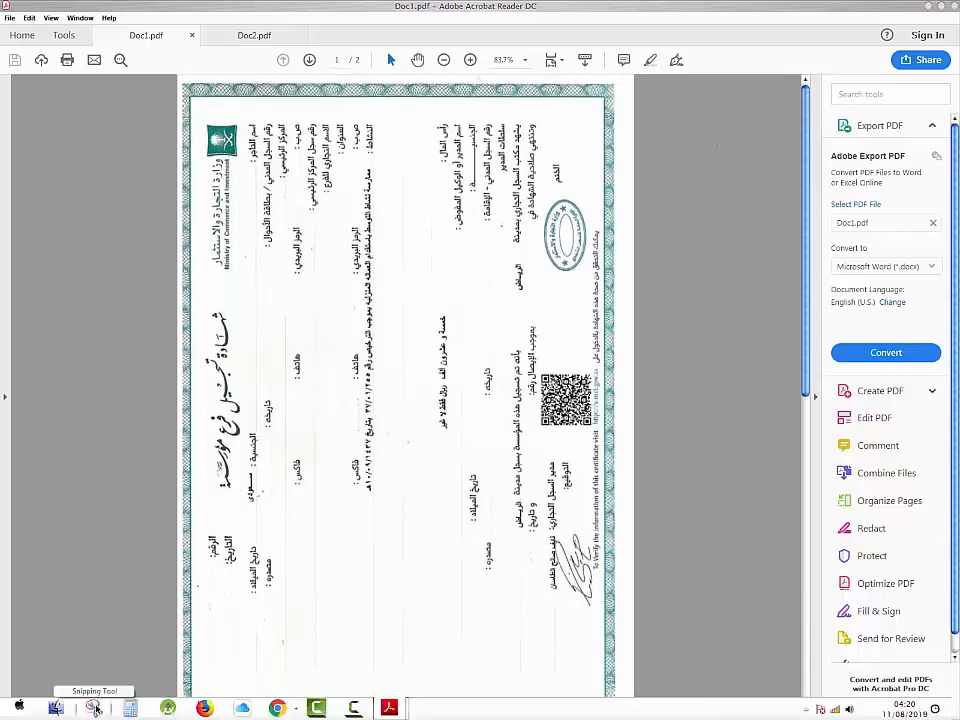
Step: Snip the Doc1 certificate page and save it as PNG '1' in Desktop\My File2
left_click(94, 708)
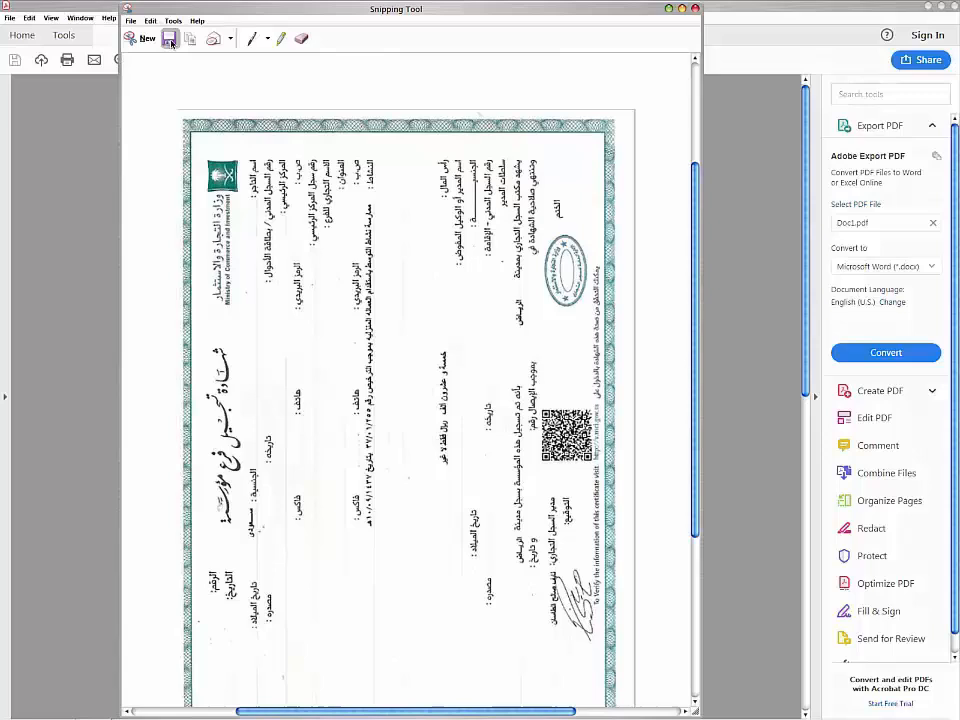
left_click(171, 38)
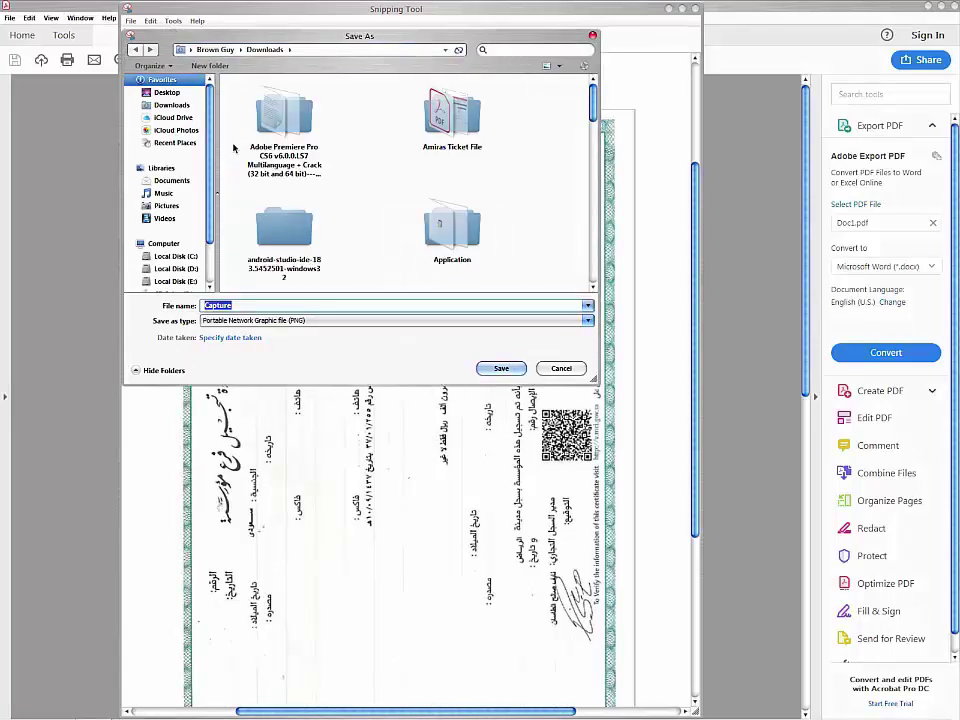
left_click(162, 92)
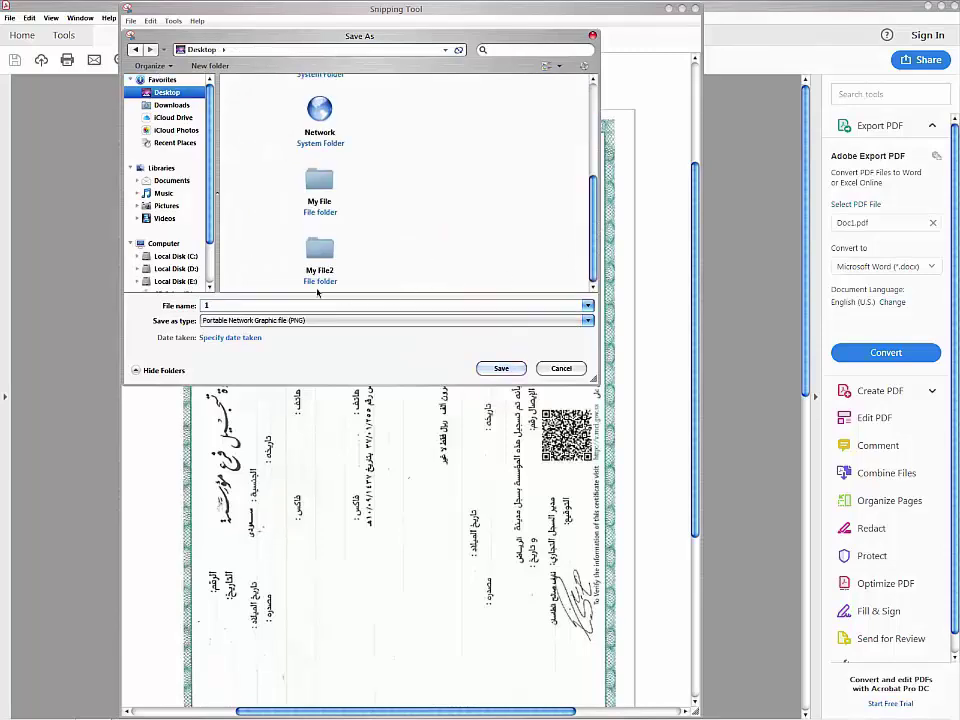
double_click(319, 250)
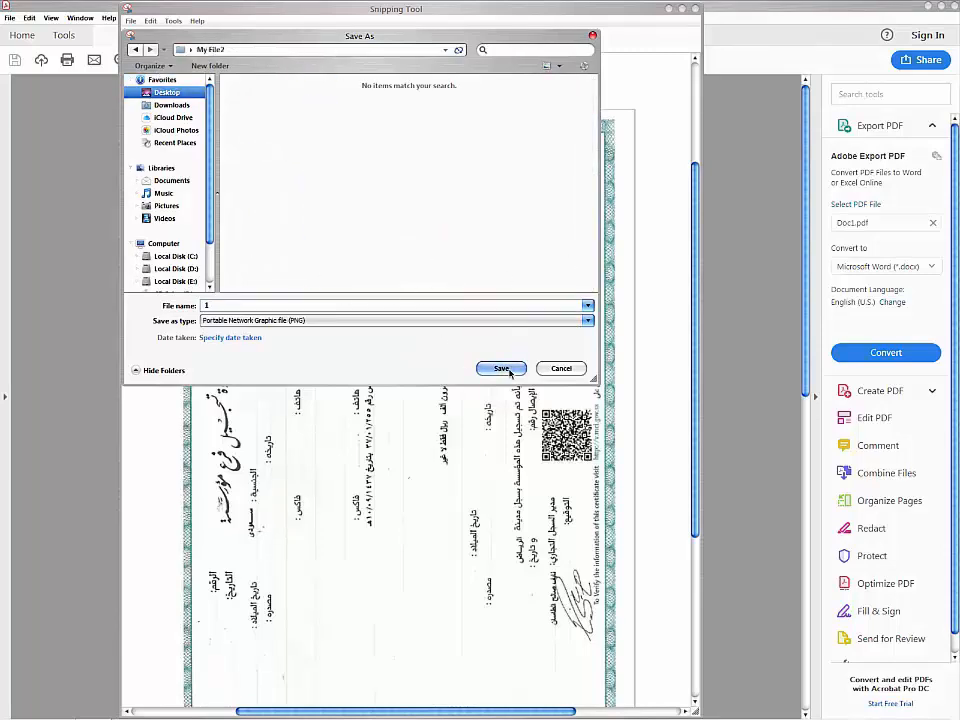
left_click(501, 368)
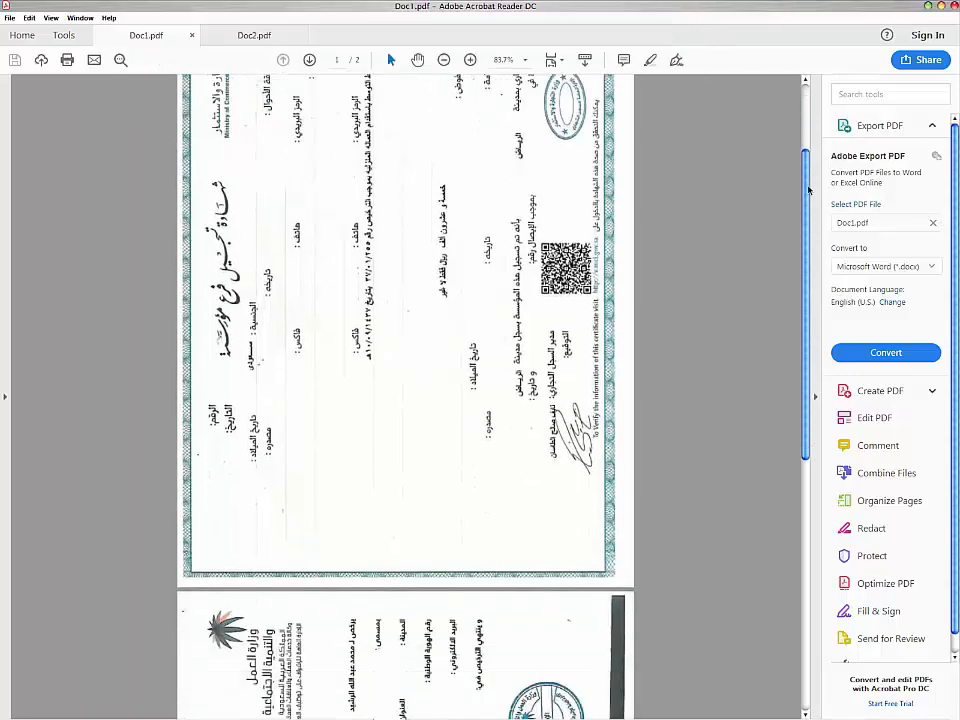
Step: Scroll to Doc1's second page, save a snip of the license, and switch to the Doc2.pdf tab
scroll("down", 3)
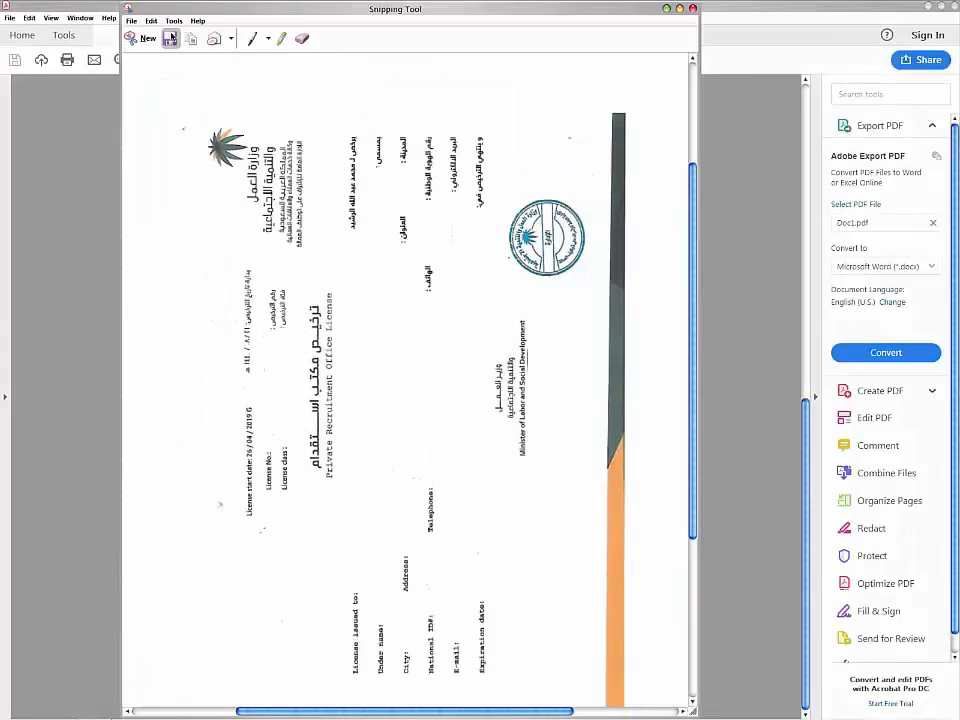
left_click(173, 38)
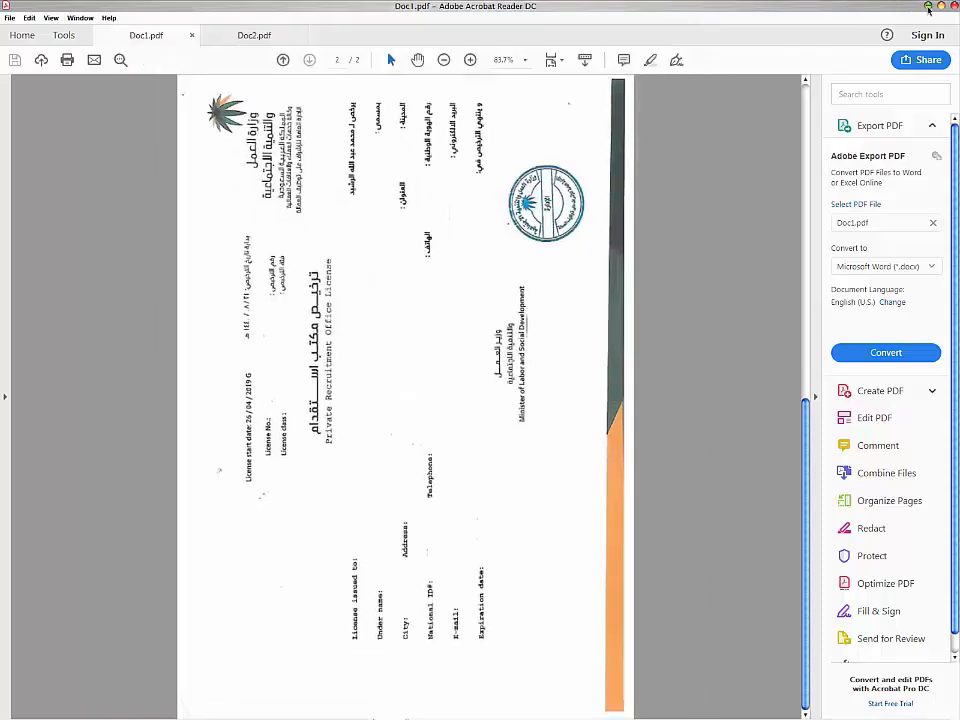
left_click(928, 7)
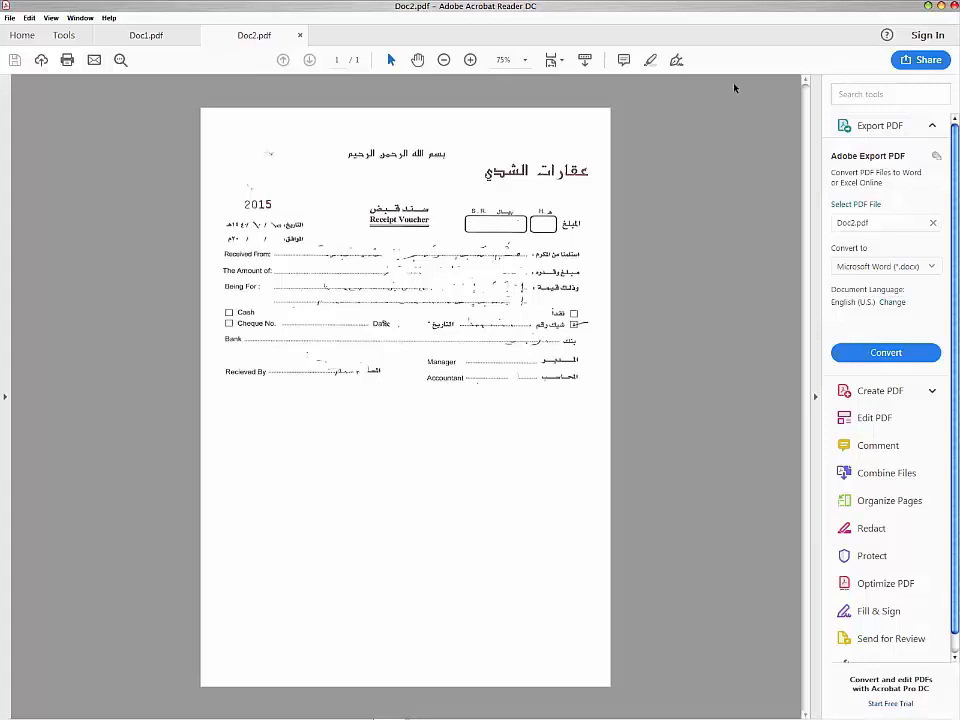
Step: Snip the Doc2 receipt voucher and save it with the file name 3 in My File2
left_click(467, 60)
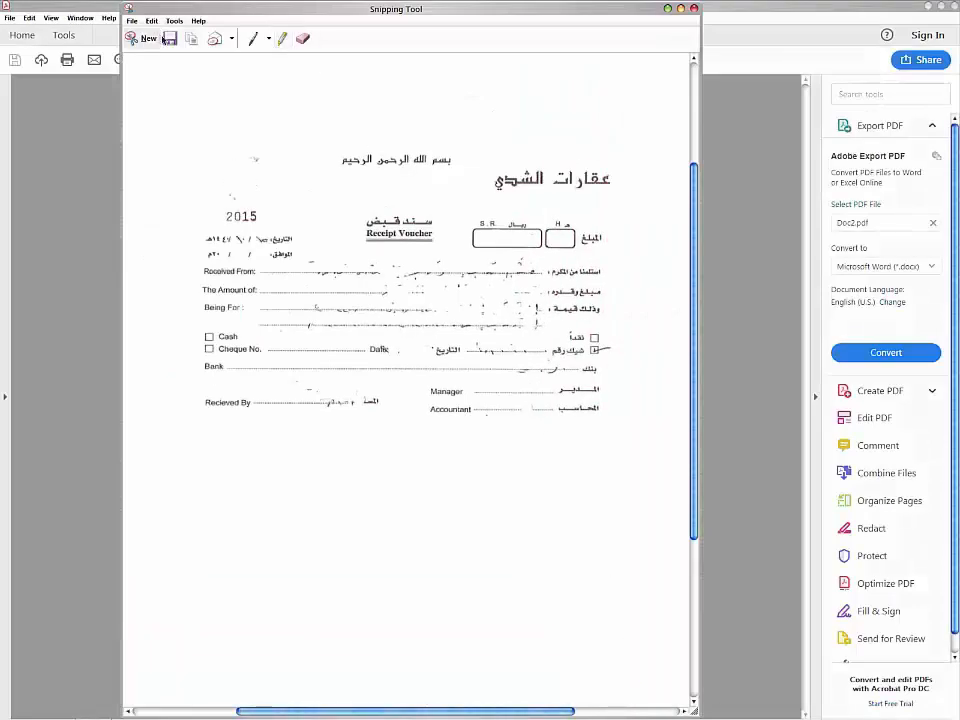
left_click(170, 38)
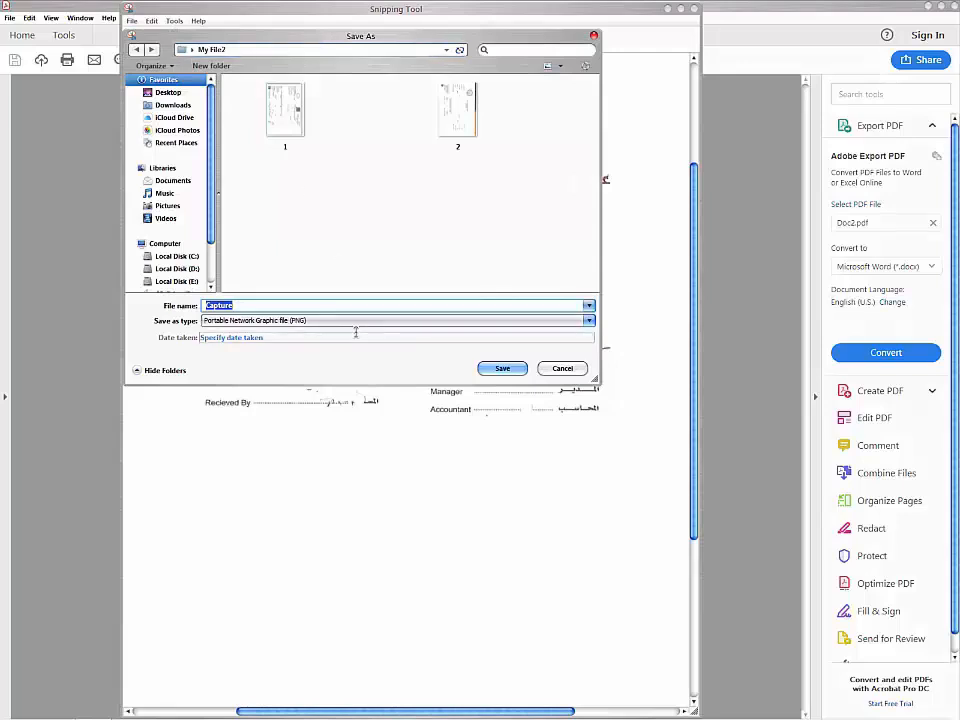
type("3")
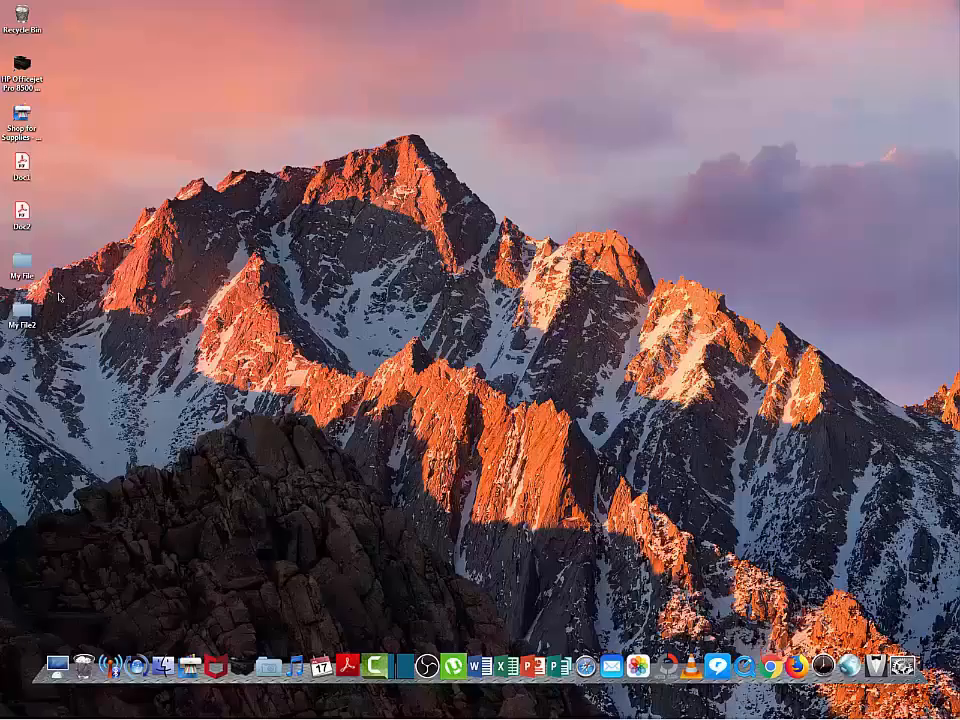
left_click(23, 306)
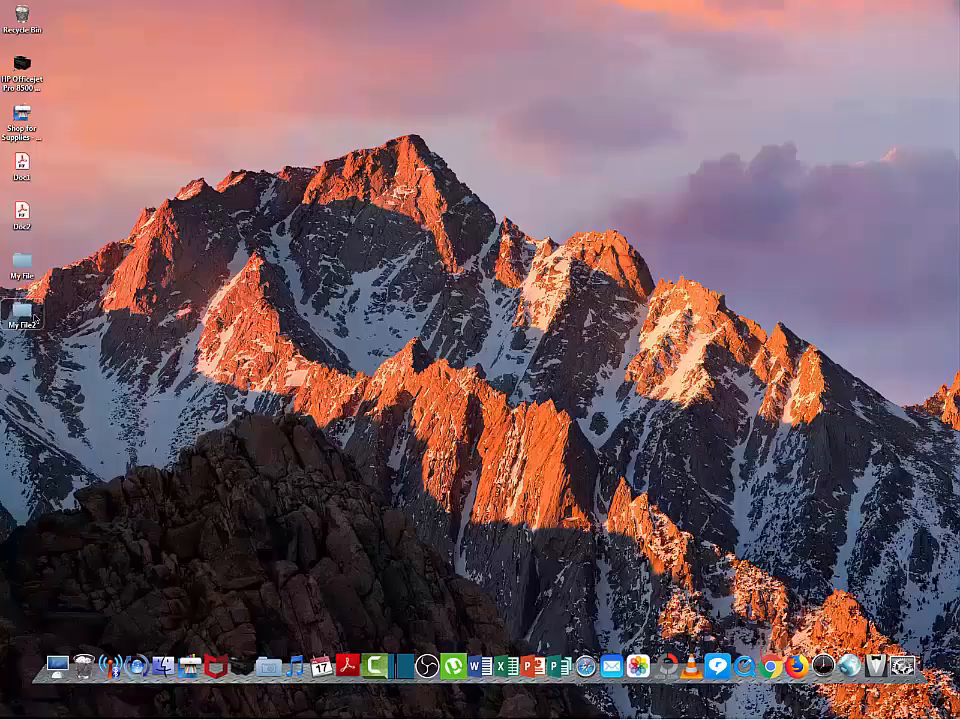
double_click(23, 300)
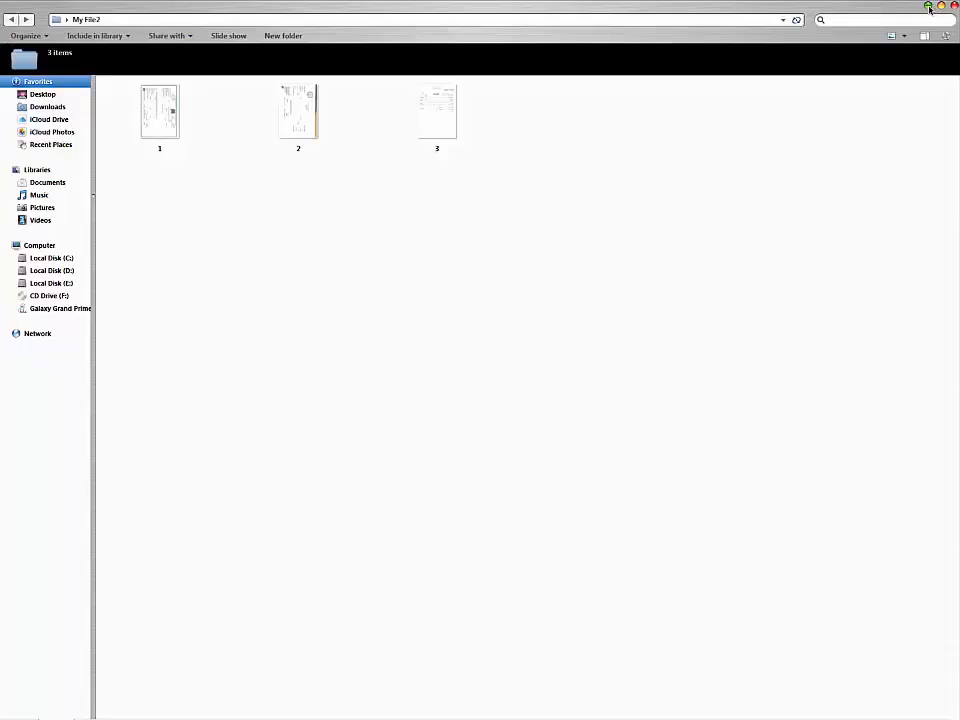
left_click(943, 6)
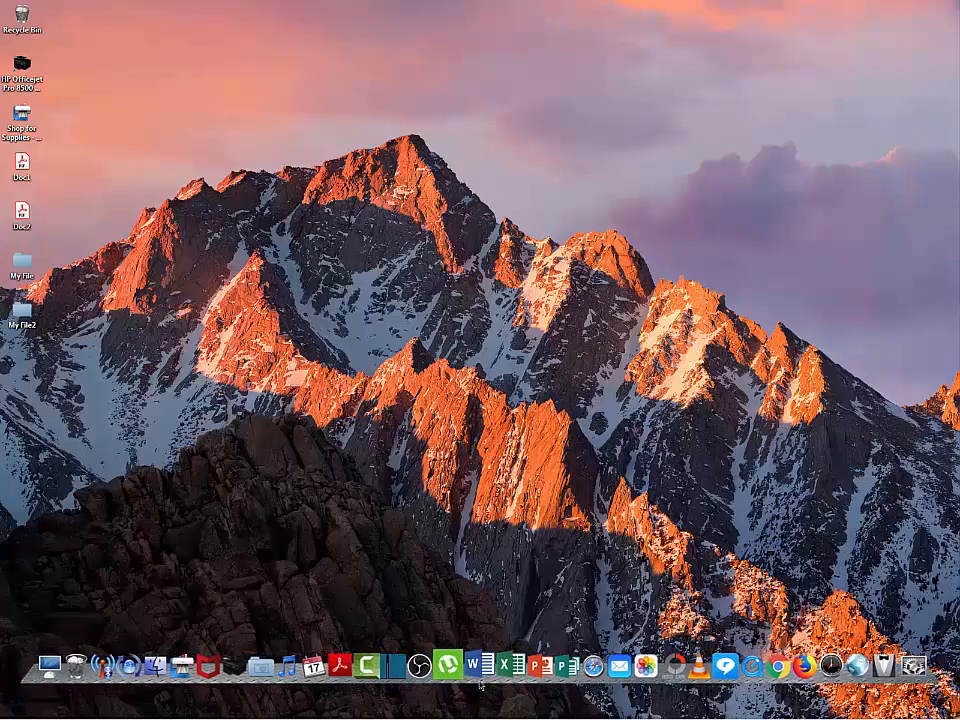
mouse_move(479, 676)
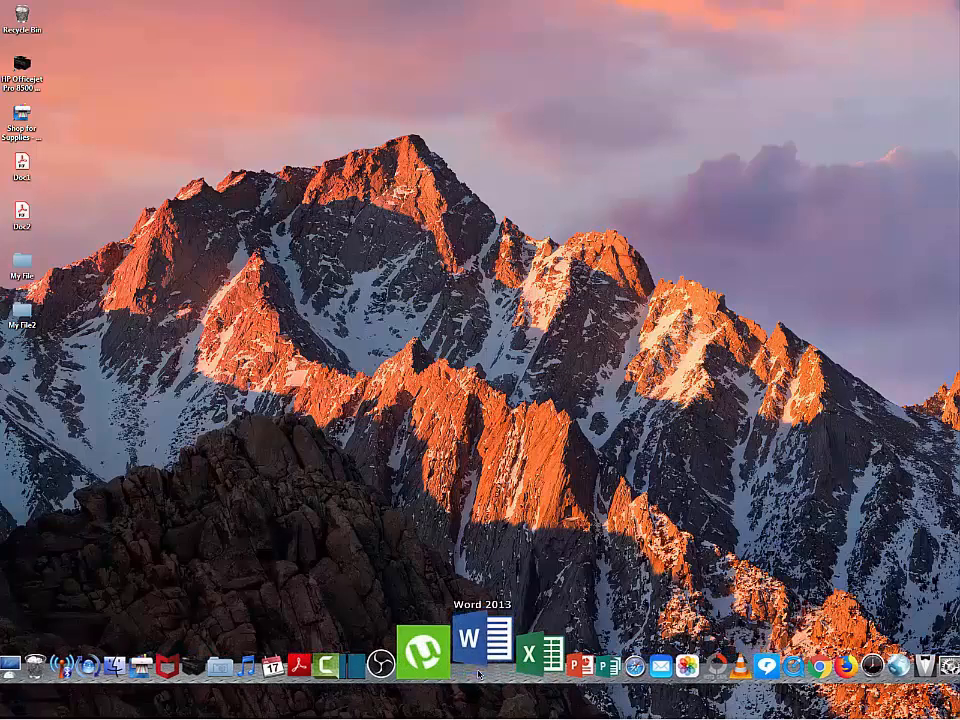
Step: Launch Word with a new blank document and close the Navigation pane
left_click(476, 657)
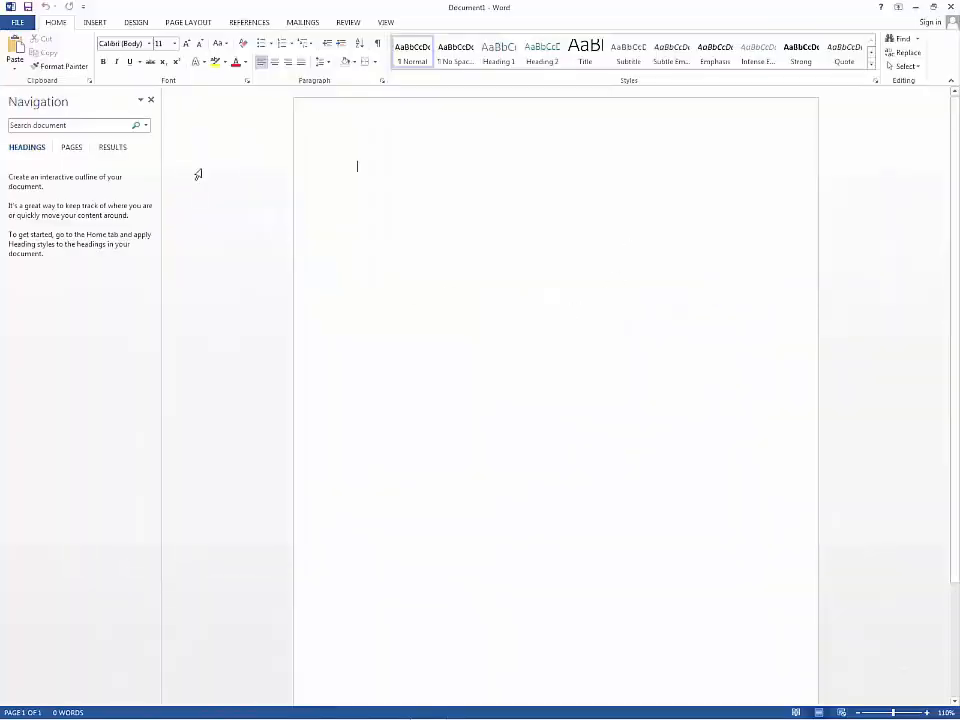
left_click(150, 100)
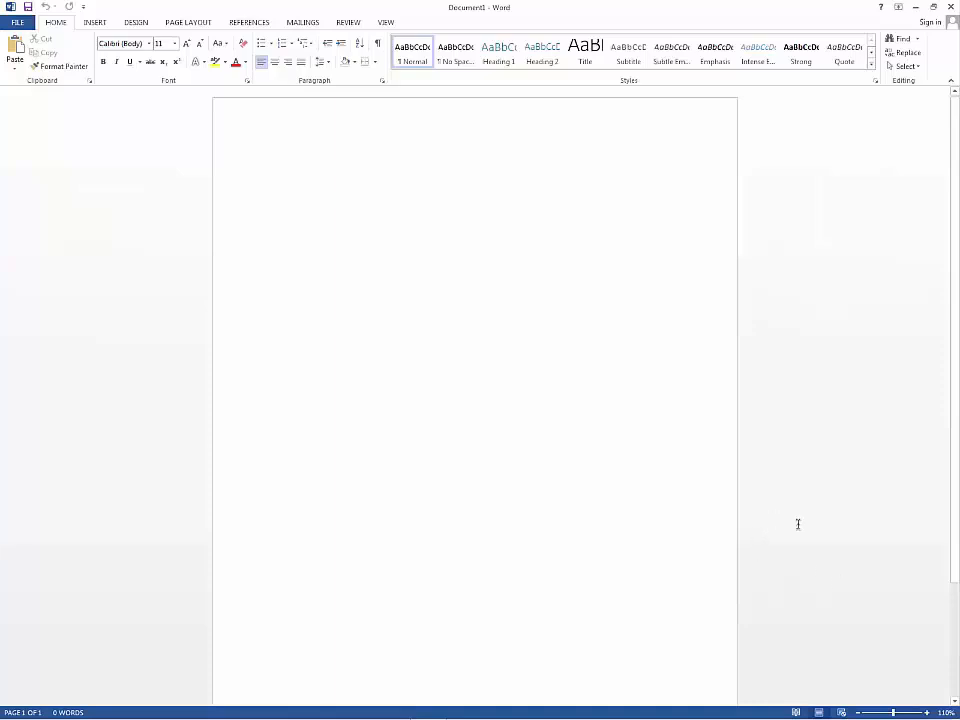
mouse_move(862, 712)
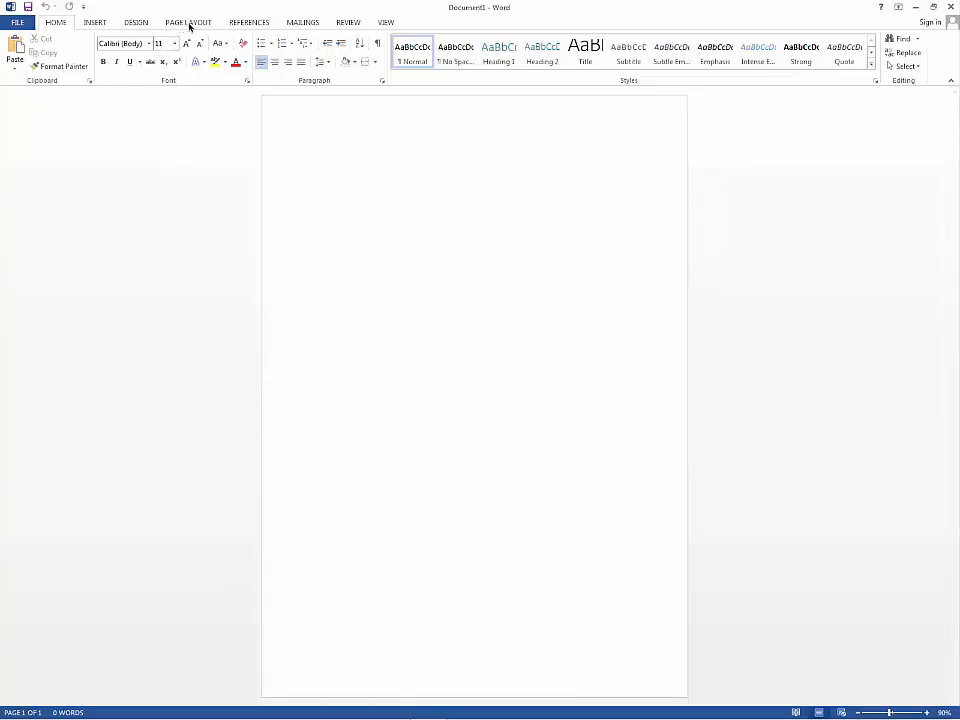
Step: Set the page size to A4 and the margins to Narrow from Page Layout
left_click(197, 22)
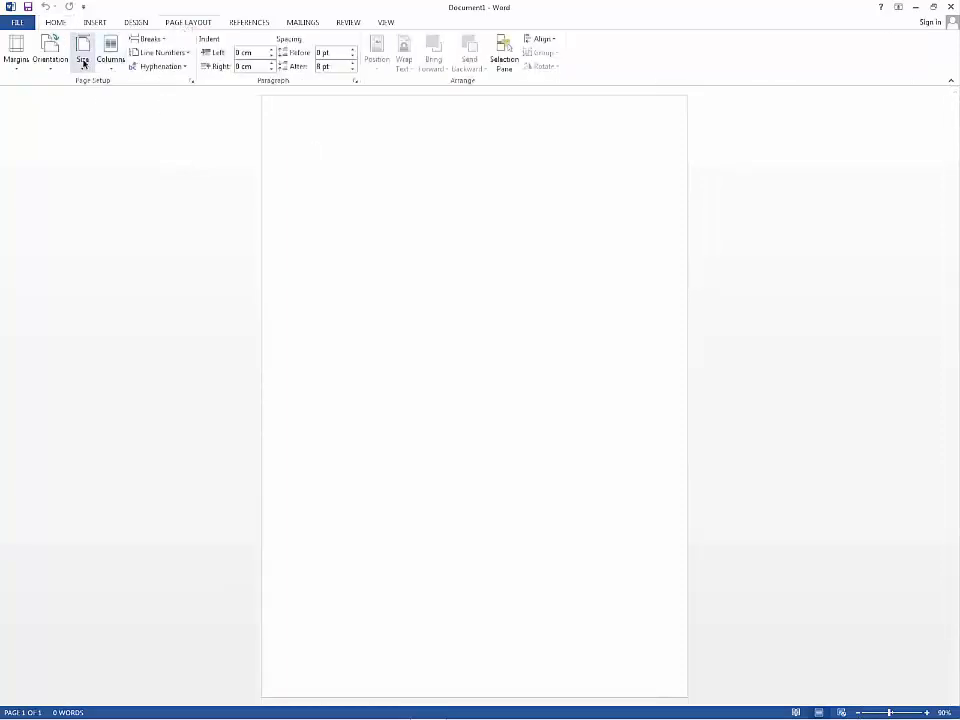
left_click(83, 58)
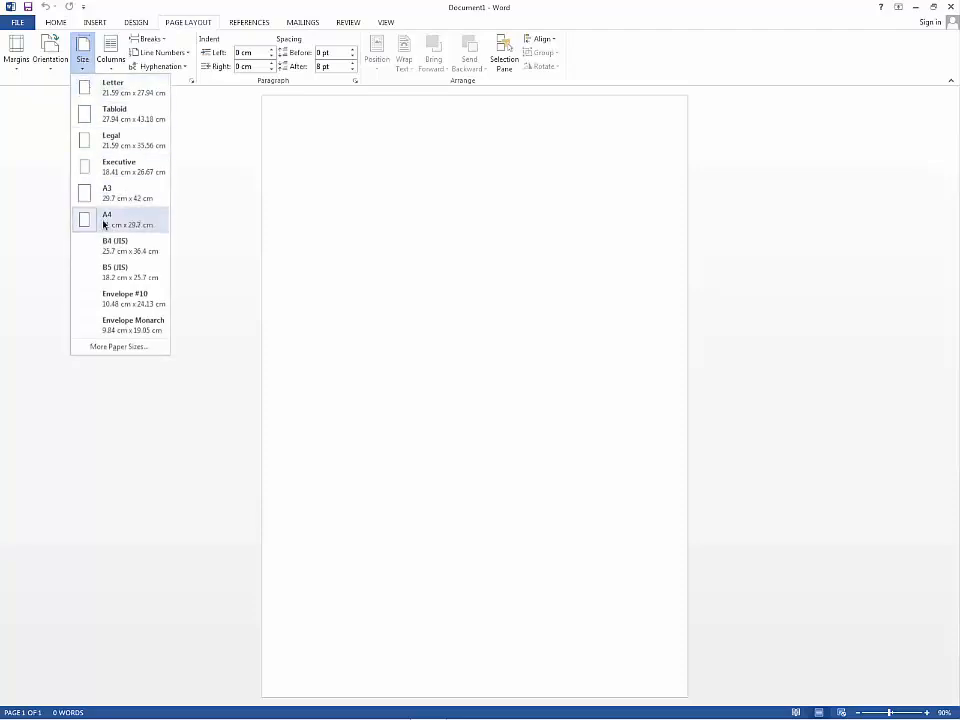
left_click(47, 48)
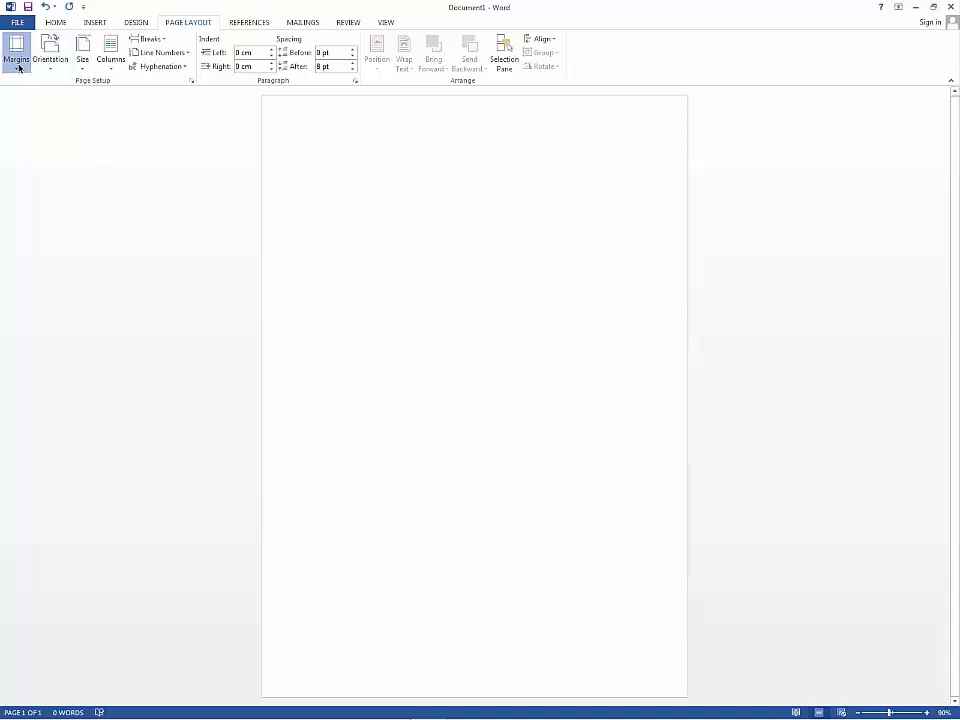
left_click(16, 50)
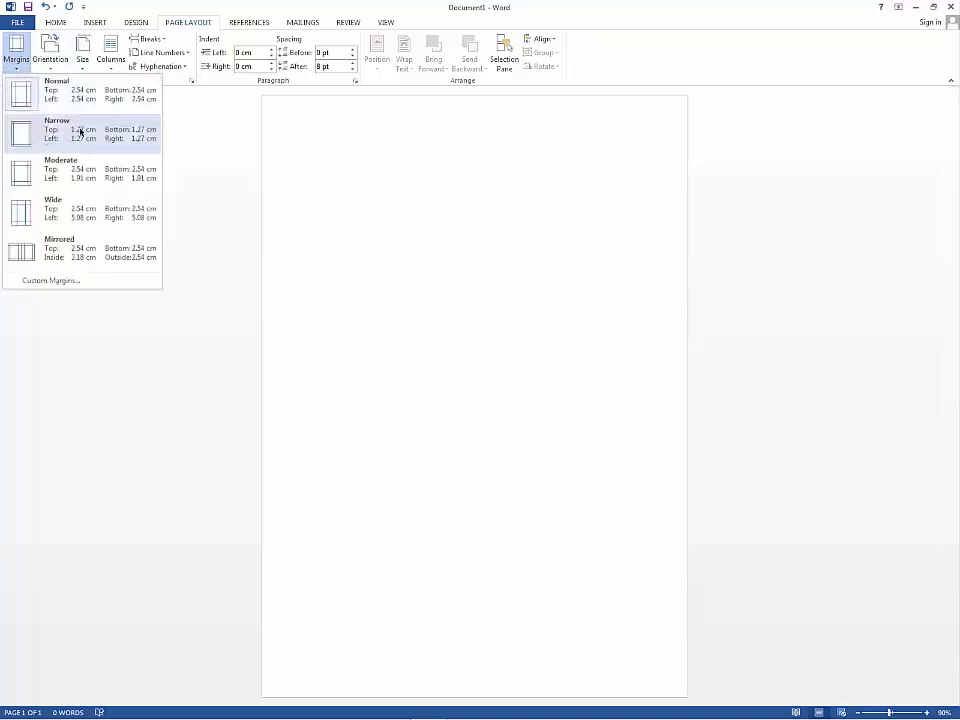
left_click(80, 135)
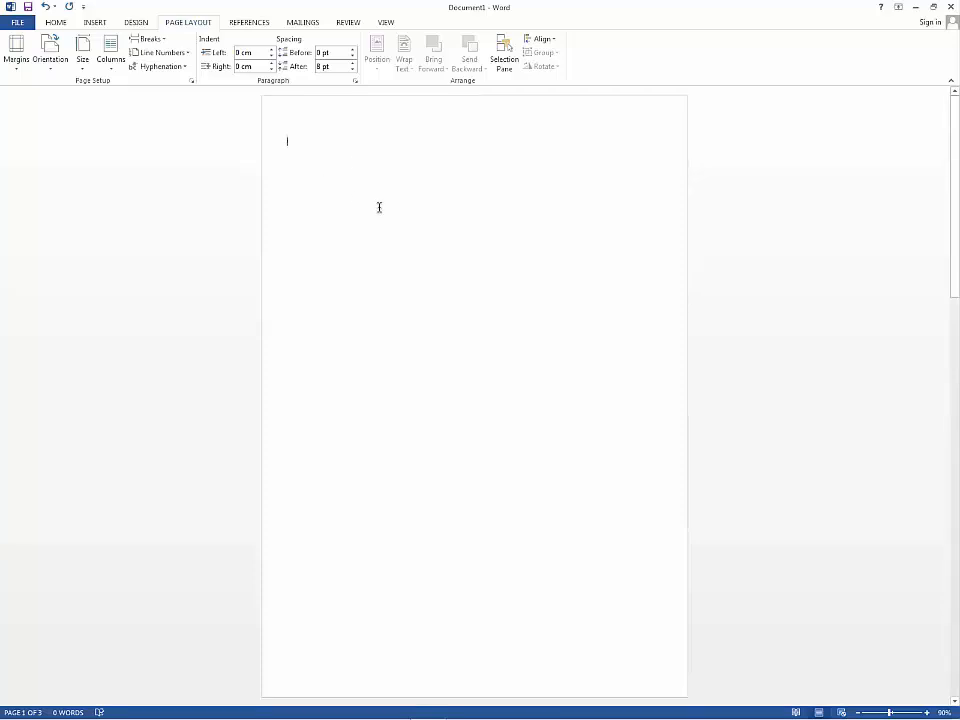
Step: Insert picture 1 from the My File2 folder onto the first page
left_click(97, 20)
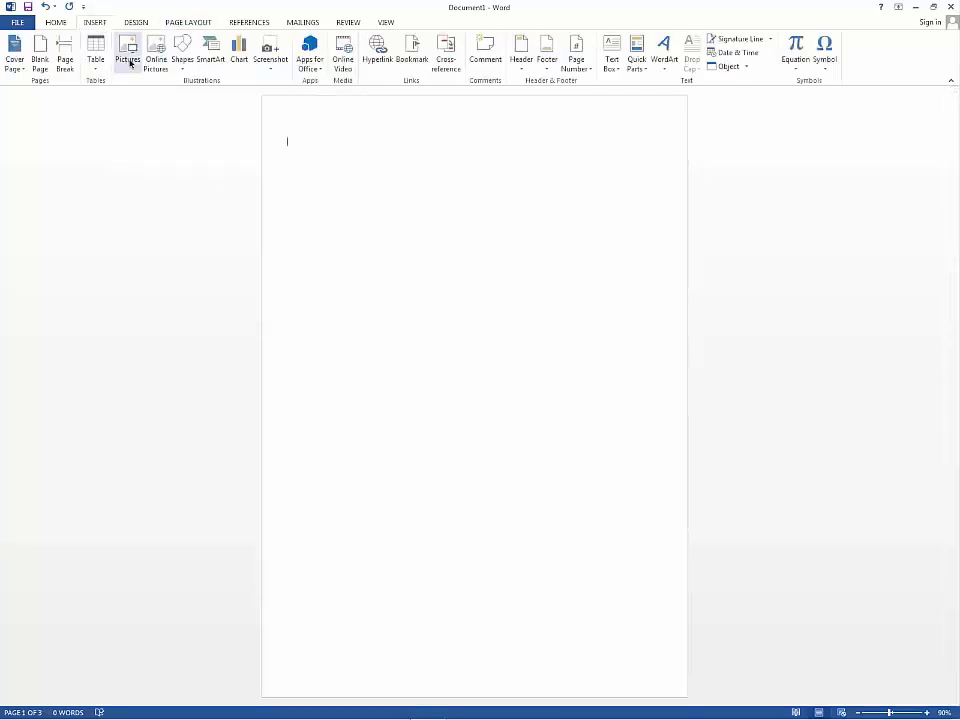
left_click(130, 48)
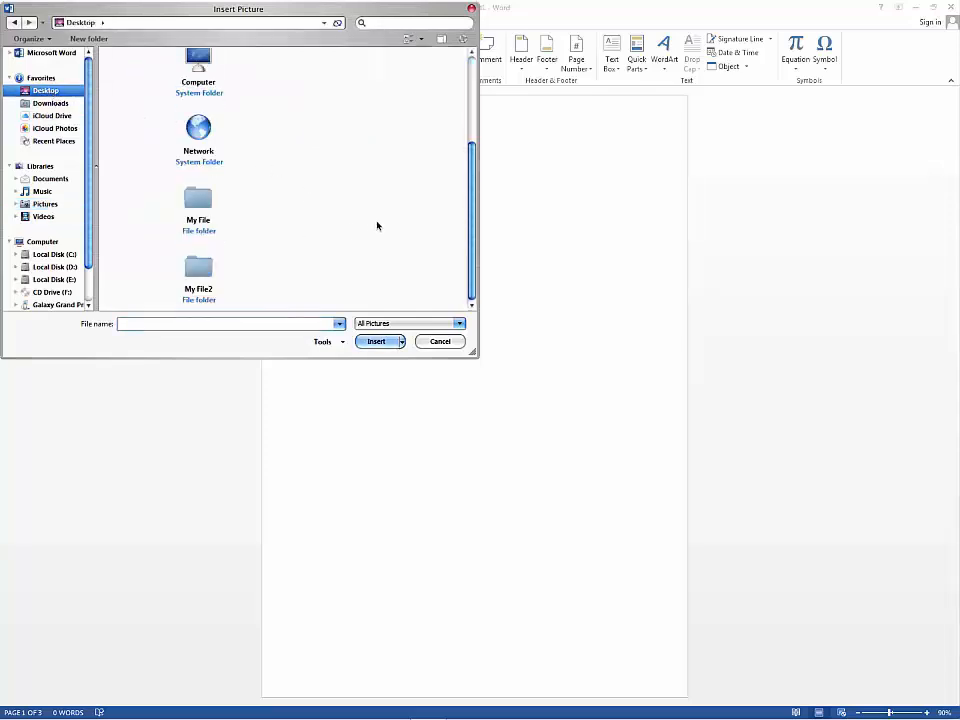
double_click(198, 270)
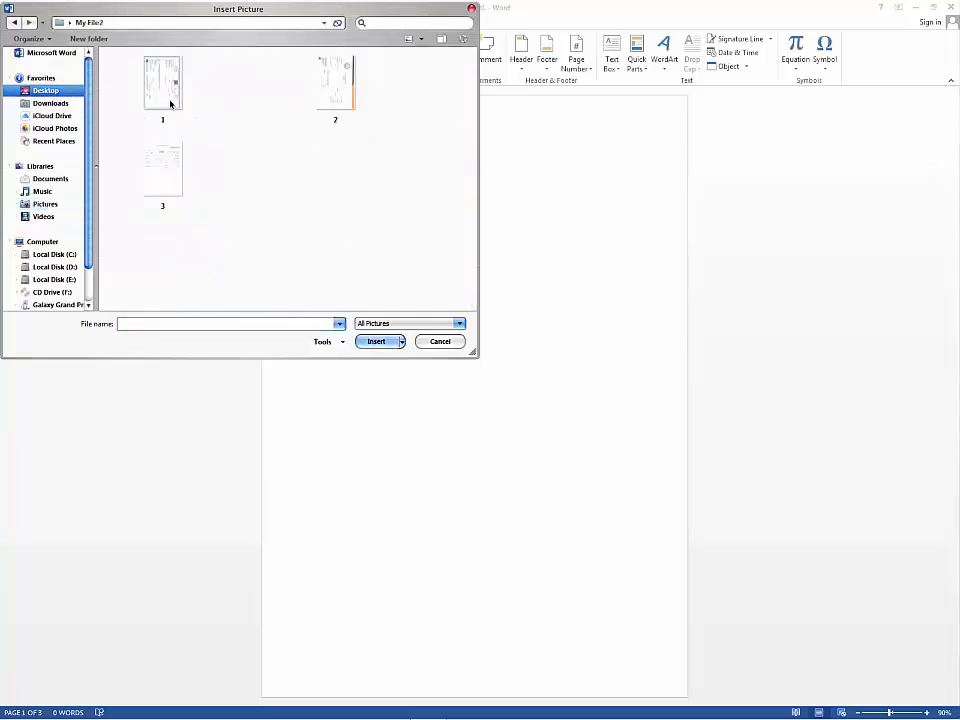
left_click(439, 341)
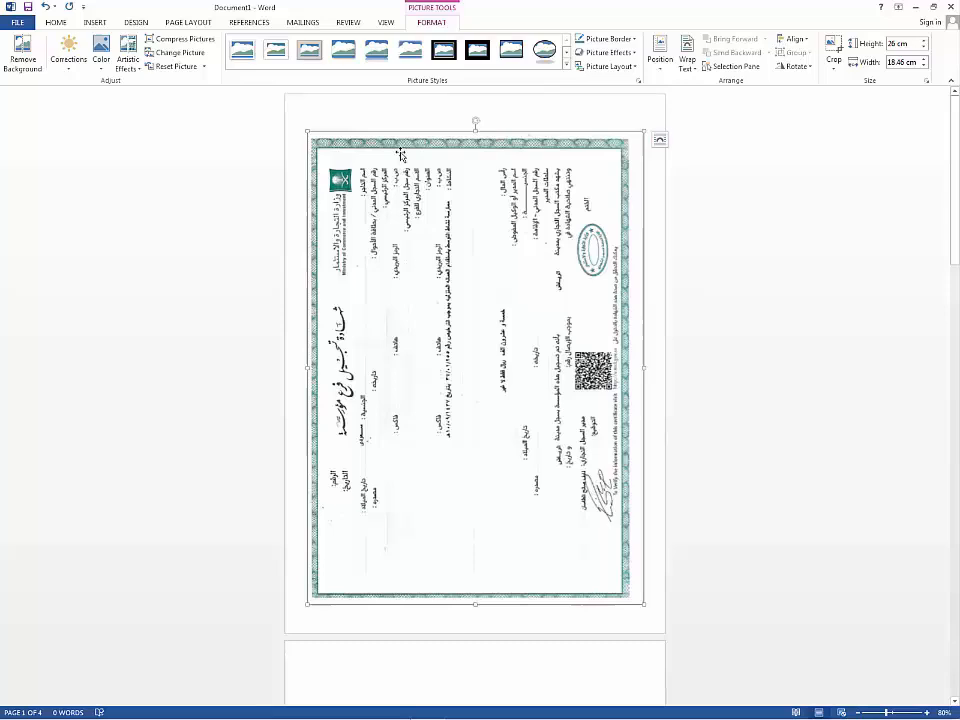
mouse_move(316, 372)
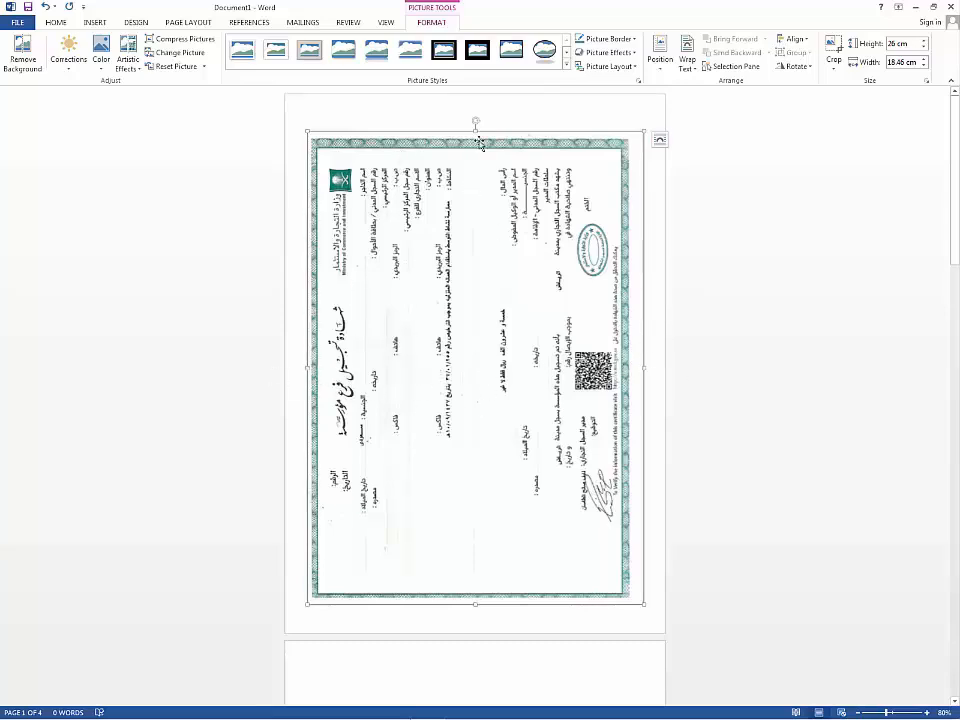
mouse_move(485, 631)
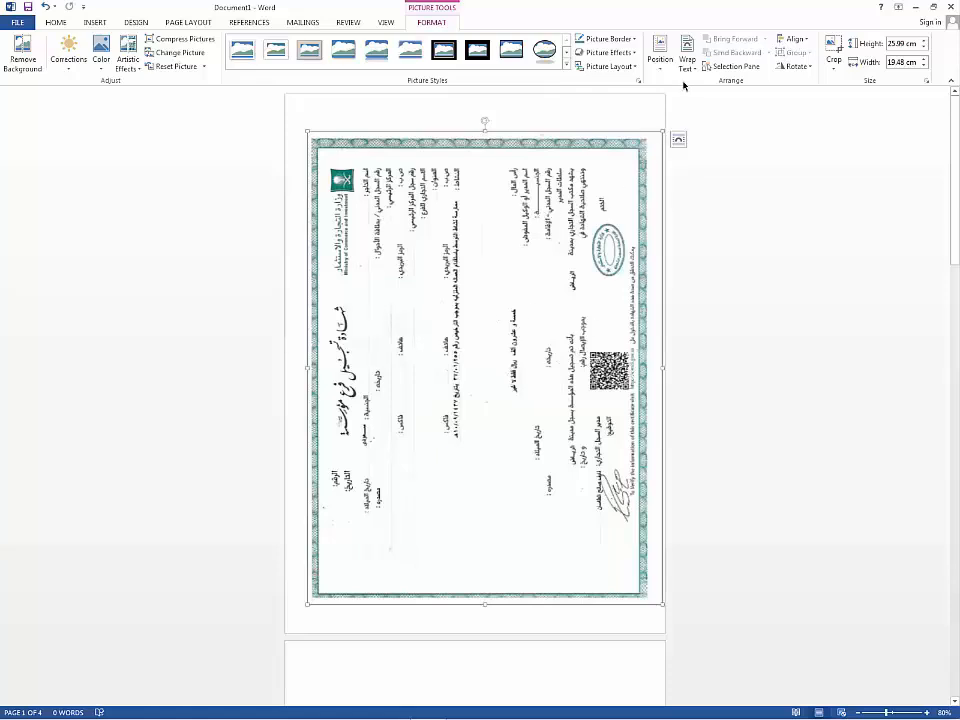
Step: Give the certificate a floating text wrap and drag its handles out to the page edges
left_click(657, 52)
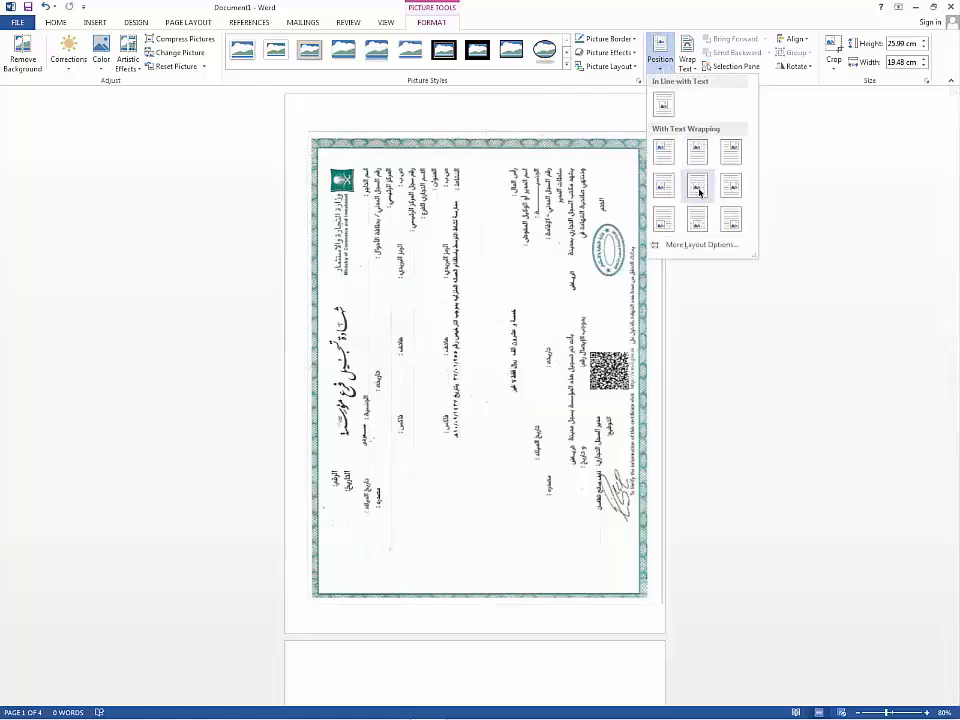
left_click(696, 186)
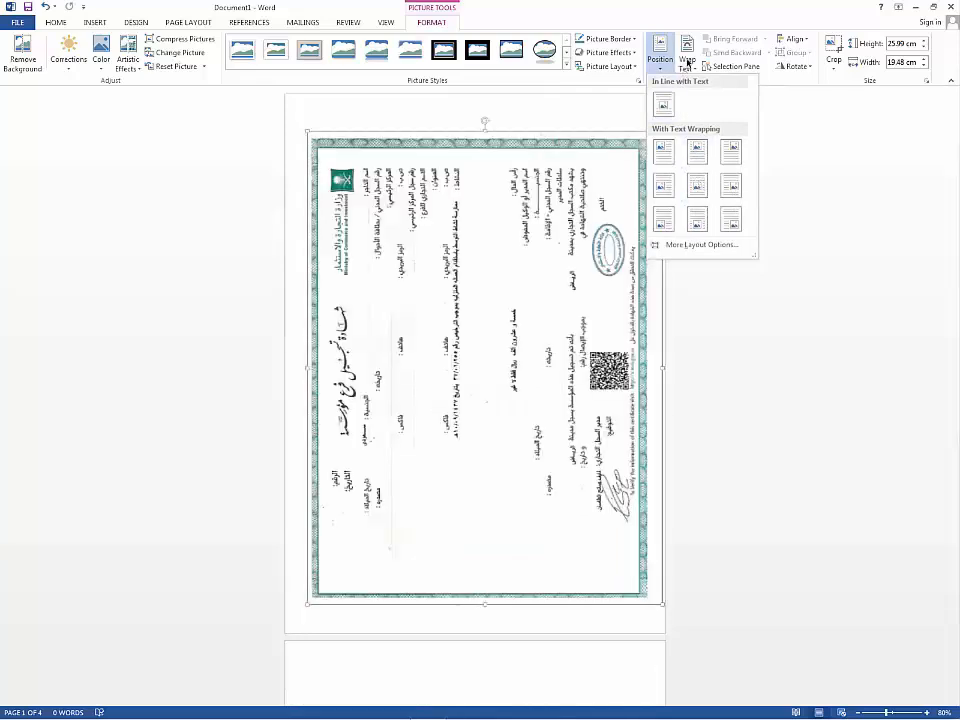
mouse_move(688, 62)
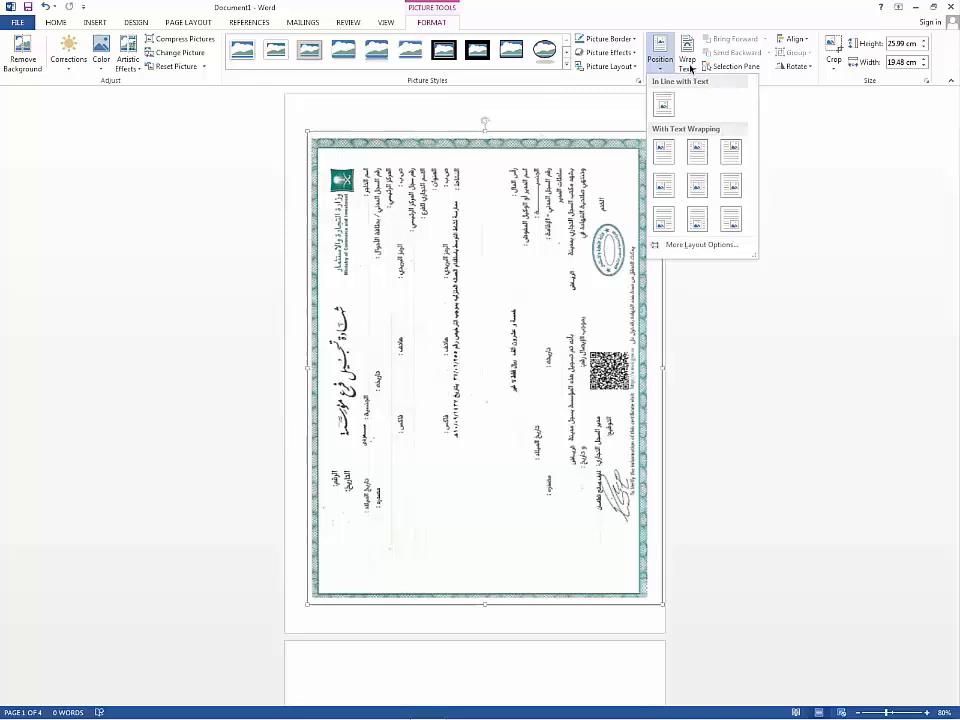
left_click(688, 52)
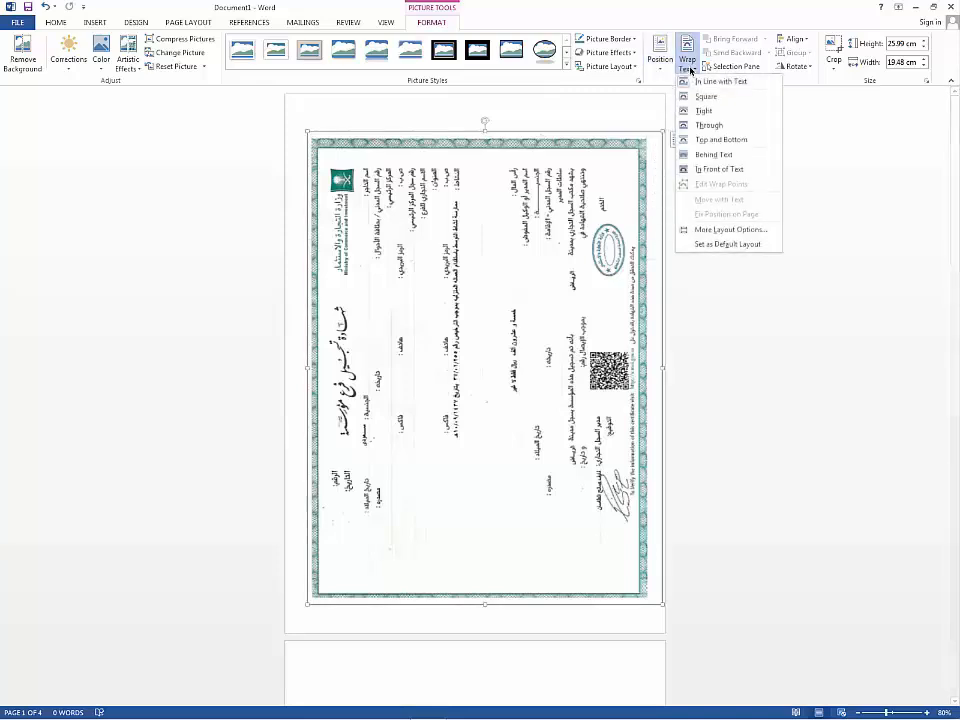
left_click(708, 81)
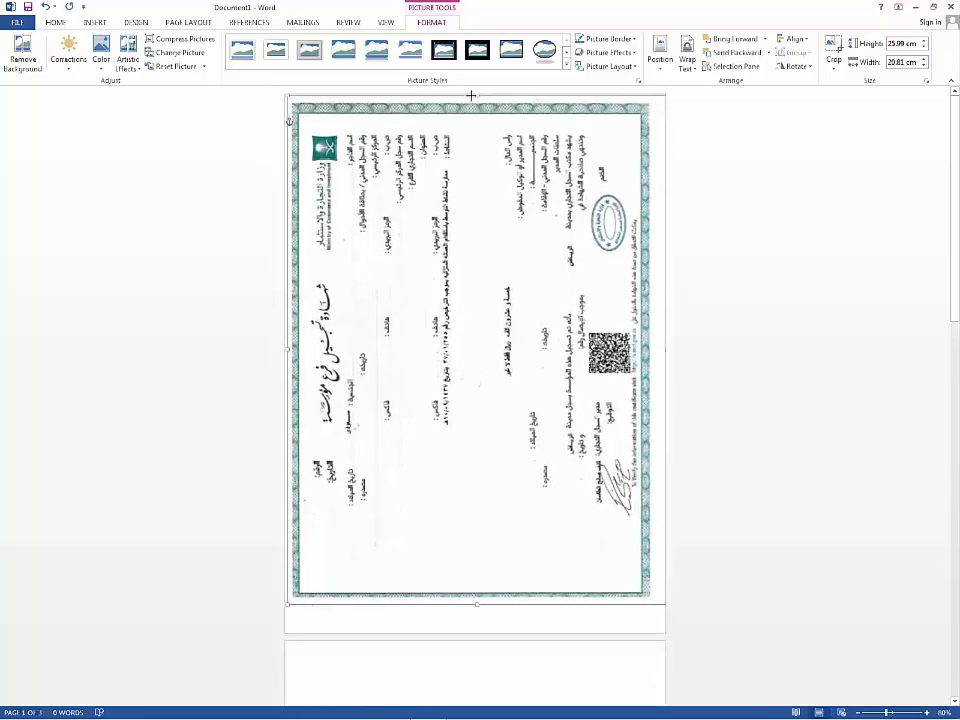
left_click_drag(476, 603, 478, 605)
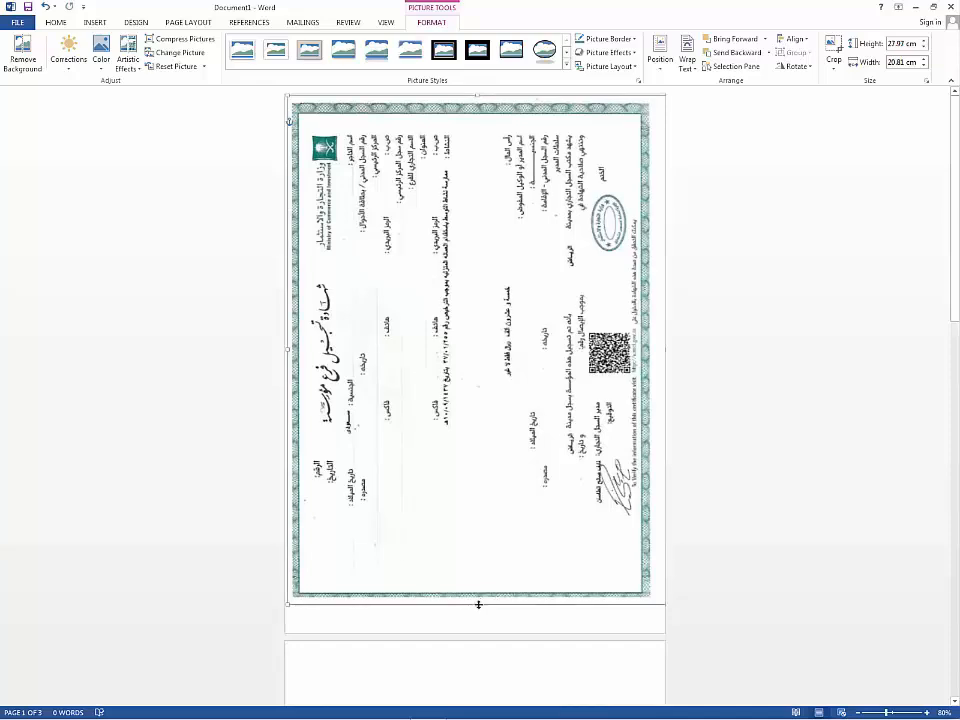
left_click_drag(477, 604, 477, 632)
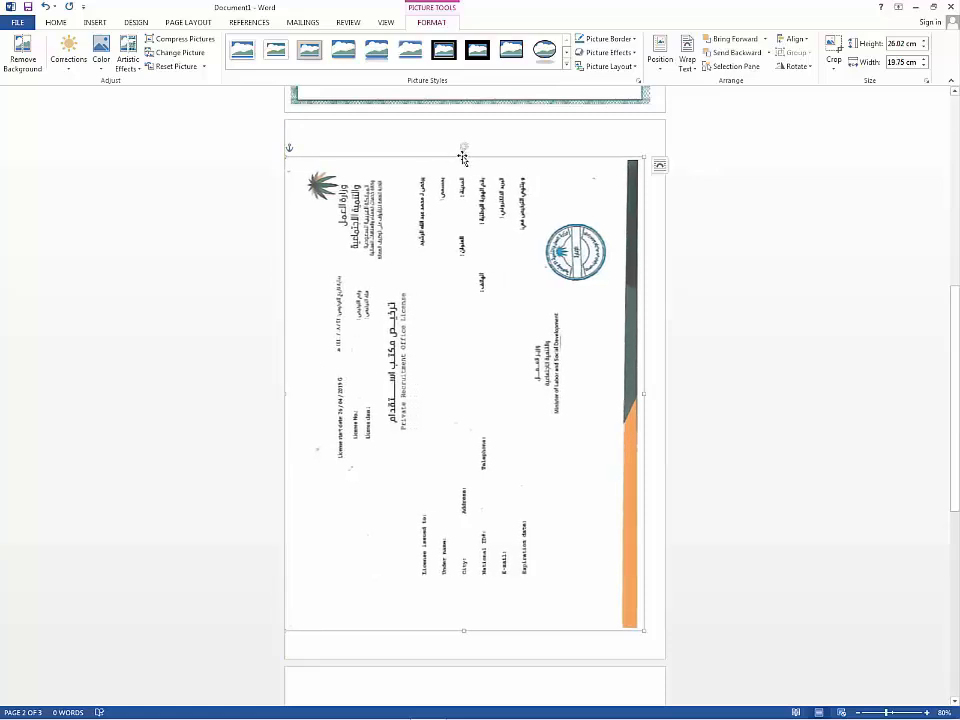
Step: Drag the licence image's top handle upward so it fills page two
left_click_drag(463, 150, 461, 111)
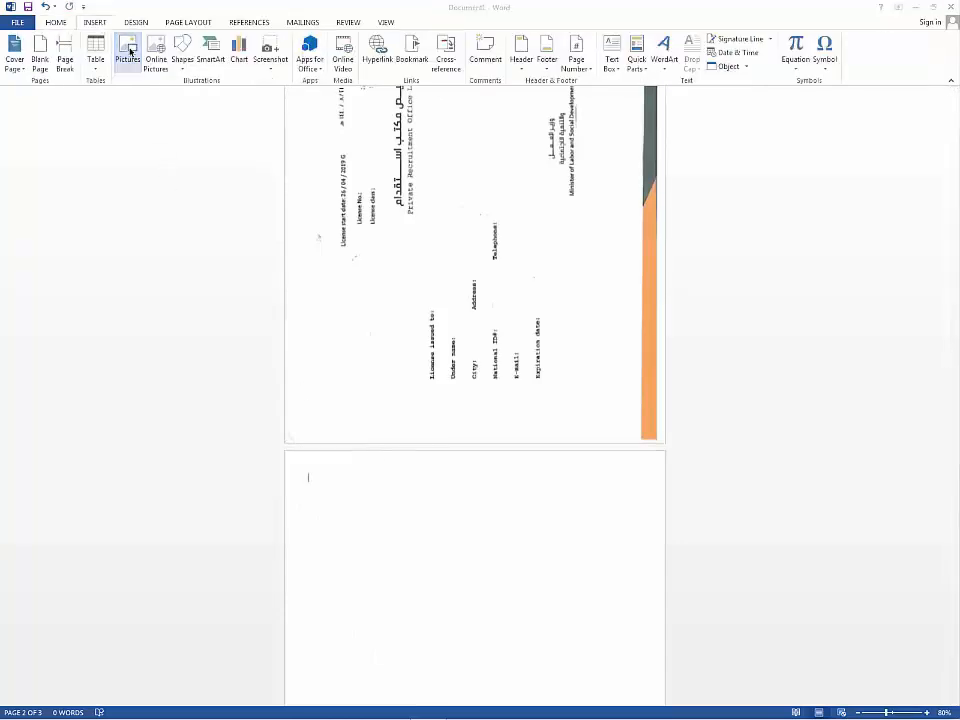
Step: Insert picture 3 onto page three and select it for resizing
left_click(127, 48)
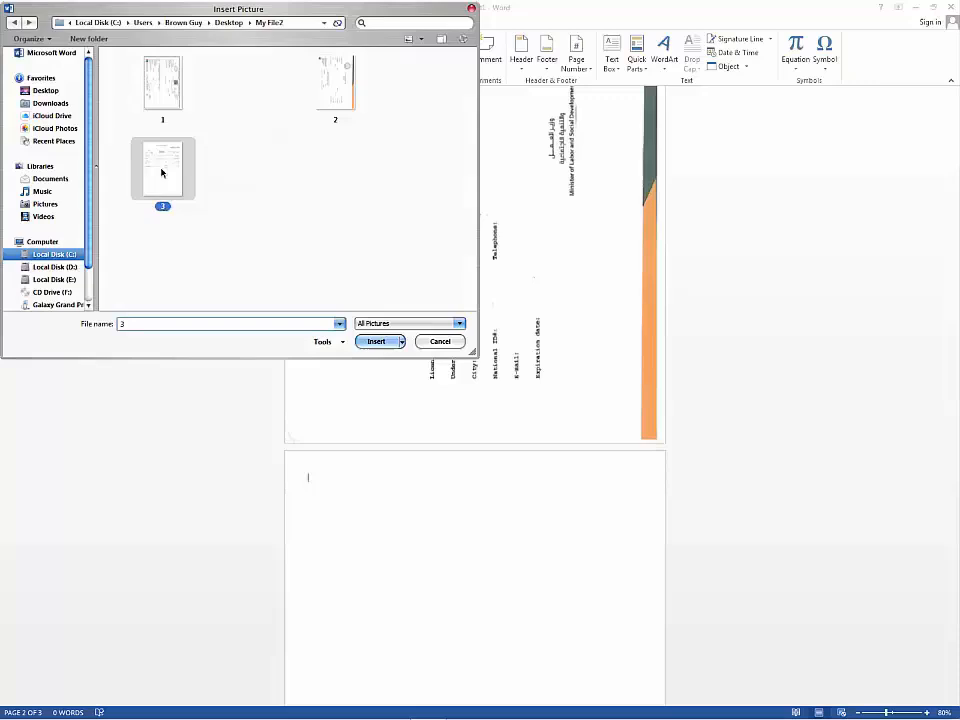
left_click(376, 341)
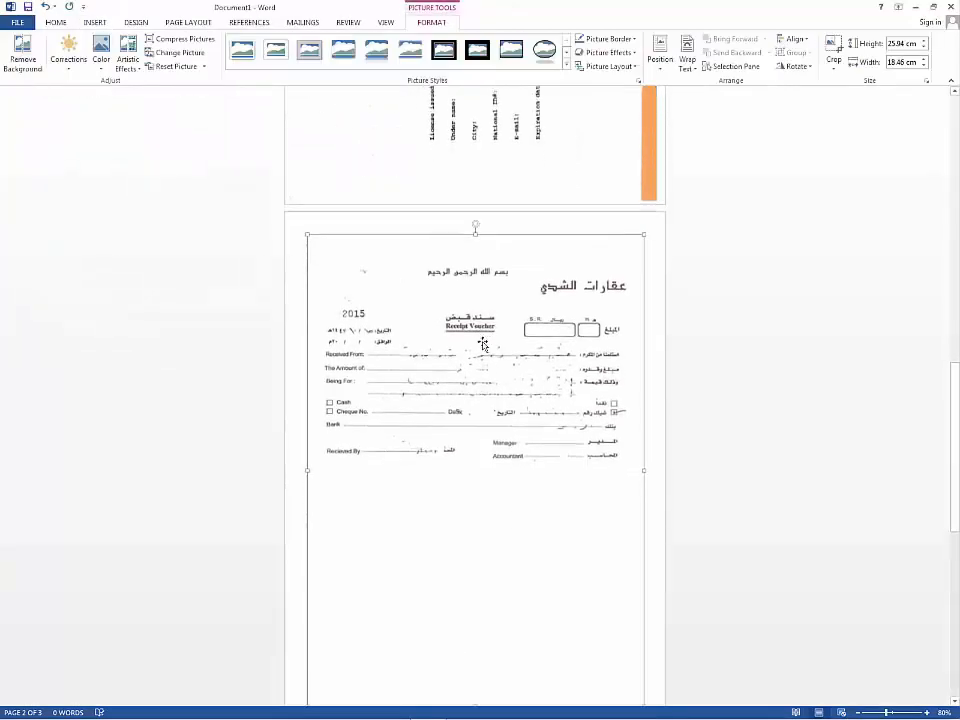
left_click(690, 58)
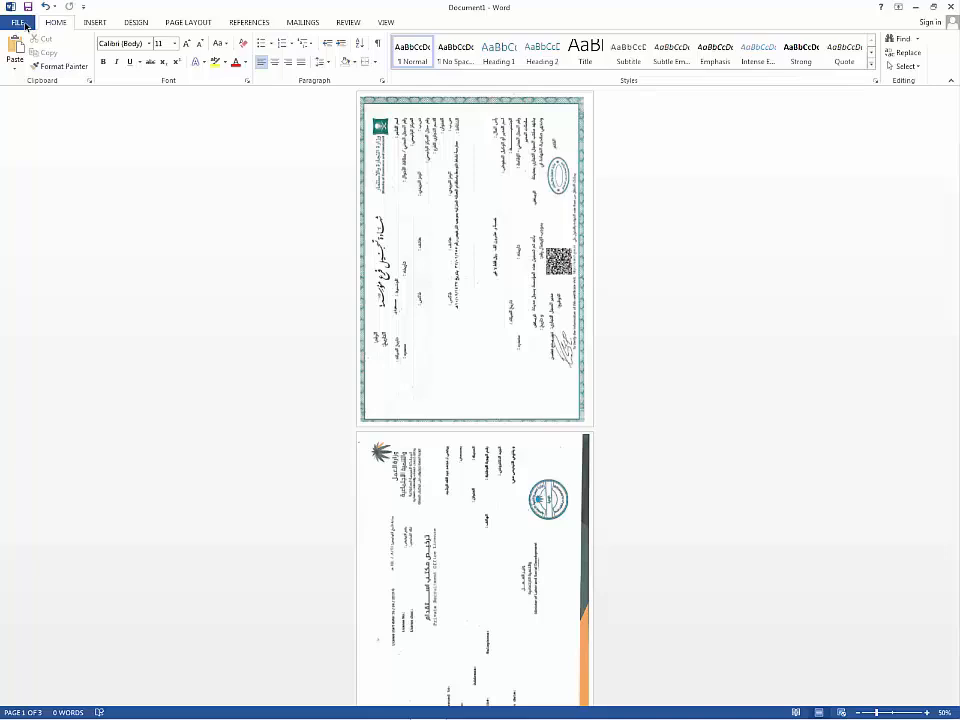
Step: Save the document to the Desktop as Doc3 with PDF as the file type
left_click(18, 21)
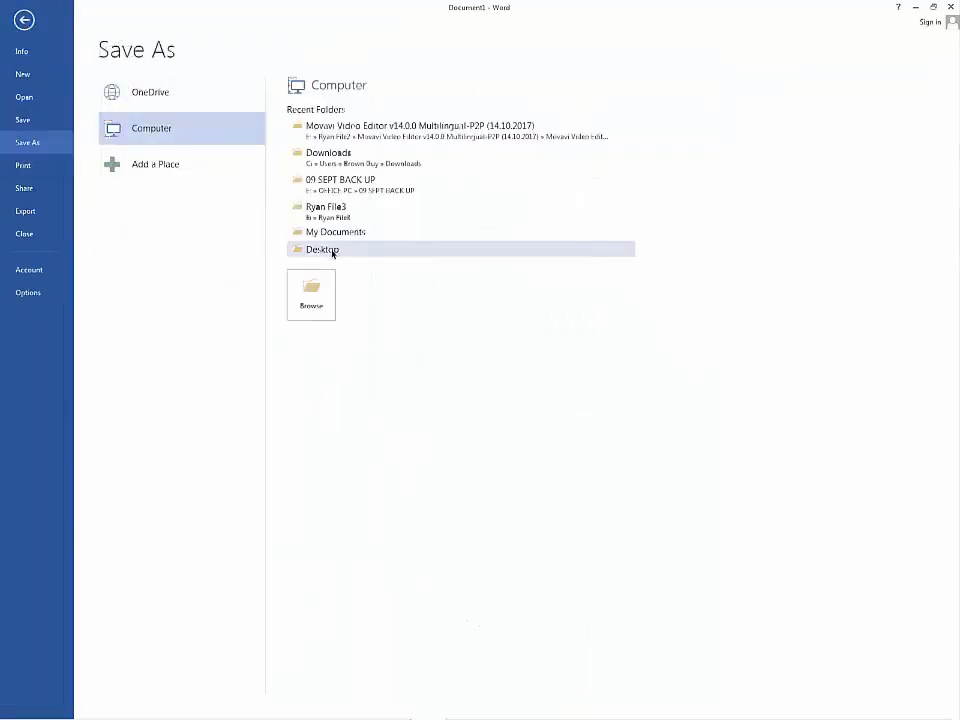
double_click(322, 249)
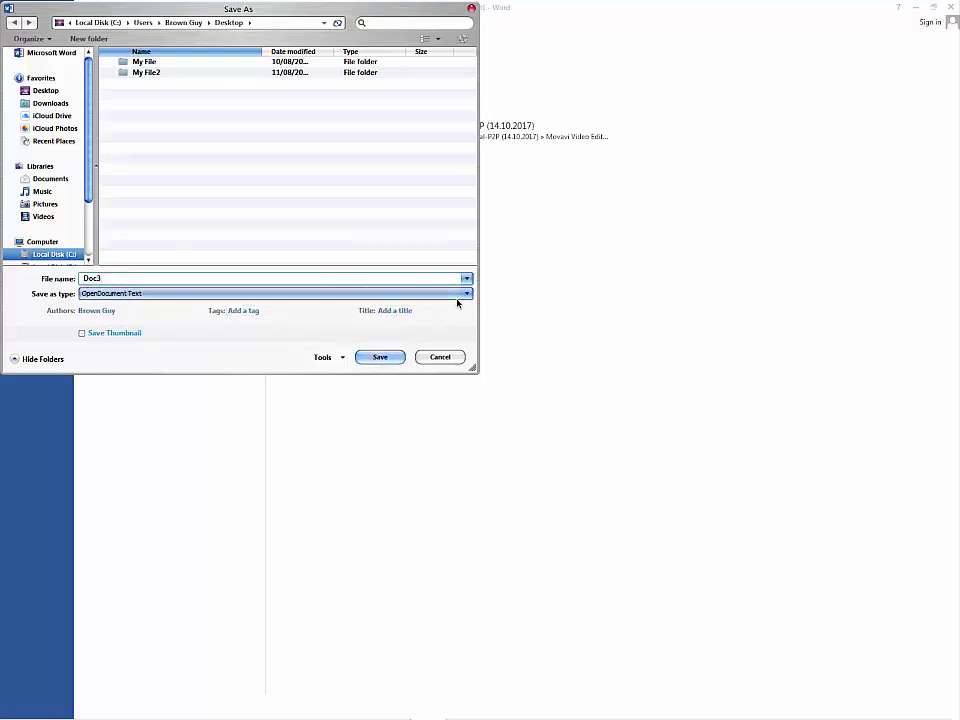
left_click(465, 293)
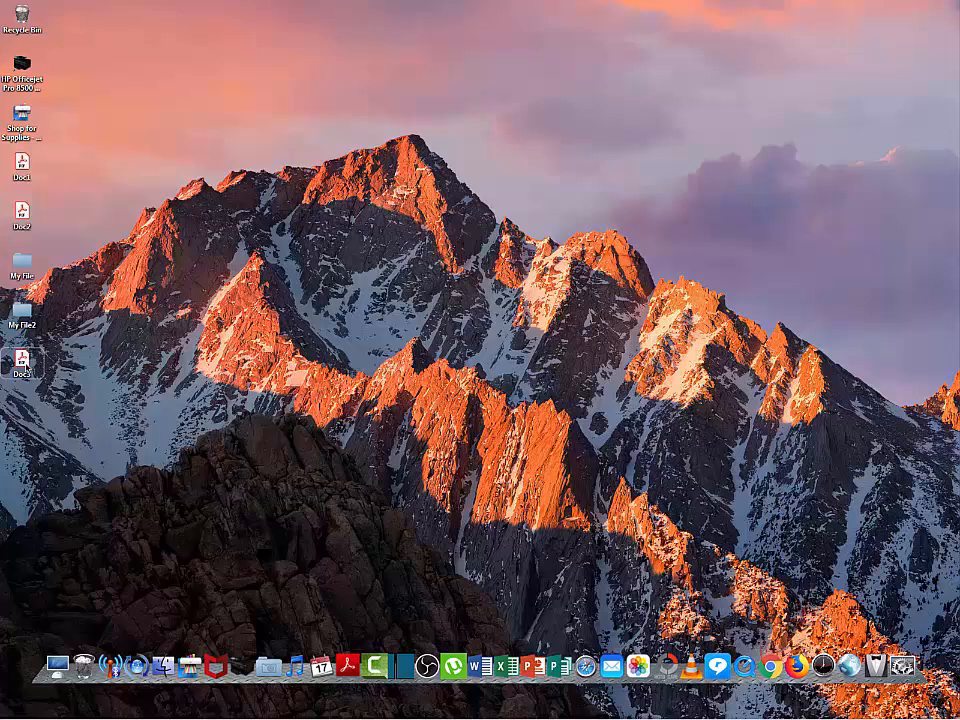
Step: View Doc3.pdf from the desktop in Acrobat Reader, scrolling through its three scanned pages
double_click(22, 360)
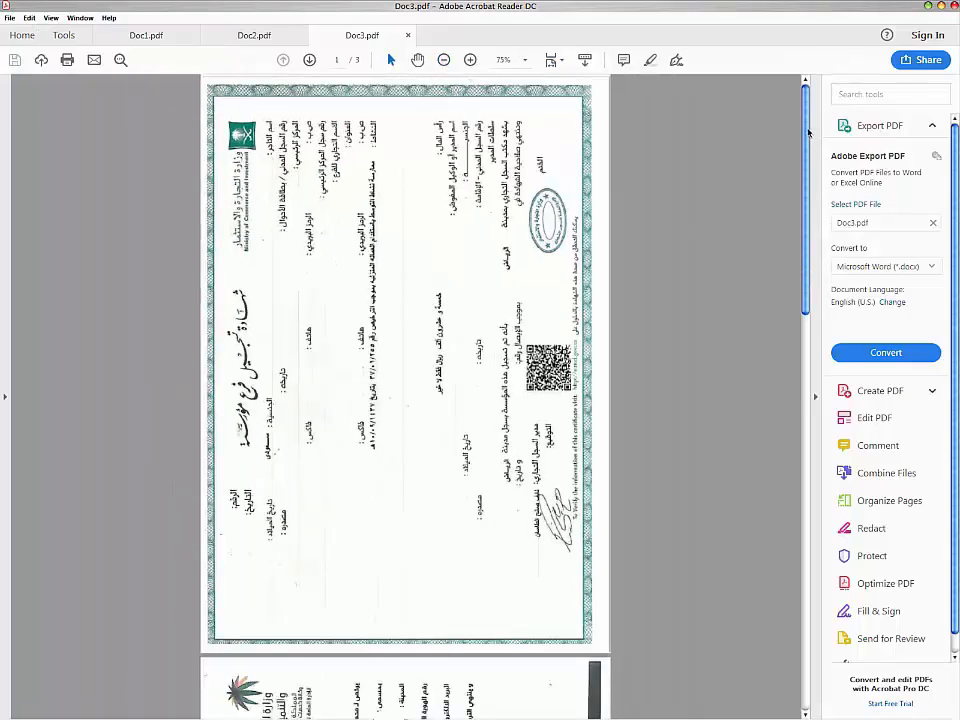
scroll("down", 3)
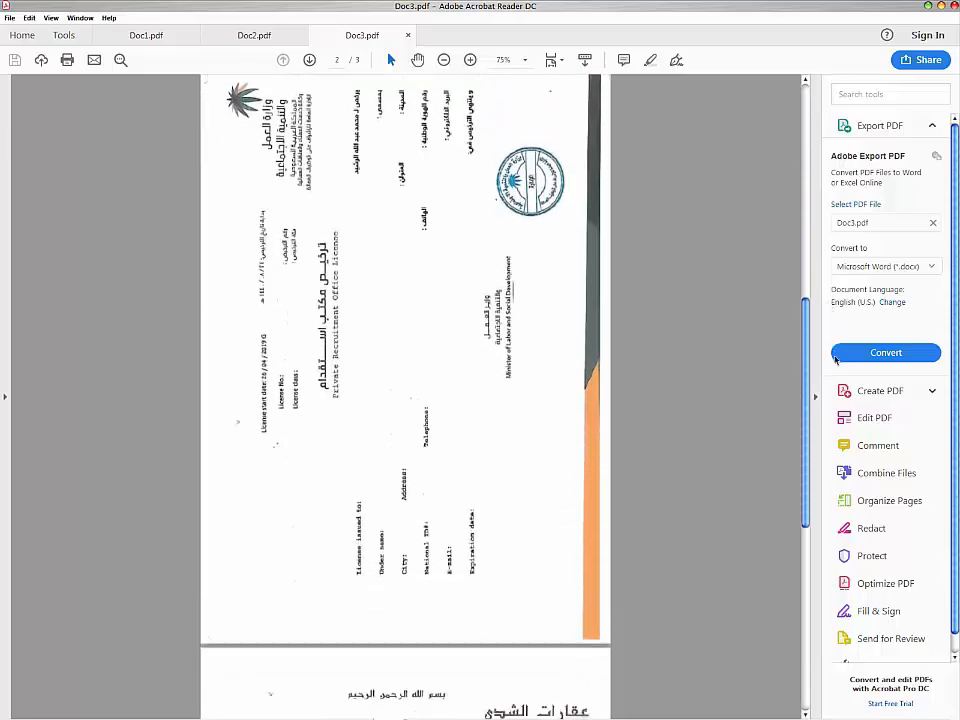
scroll("down", 3)
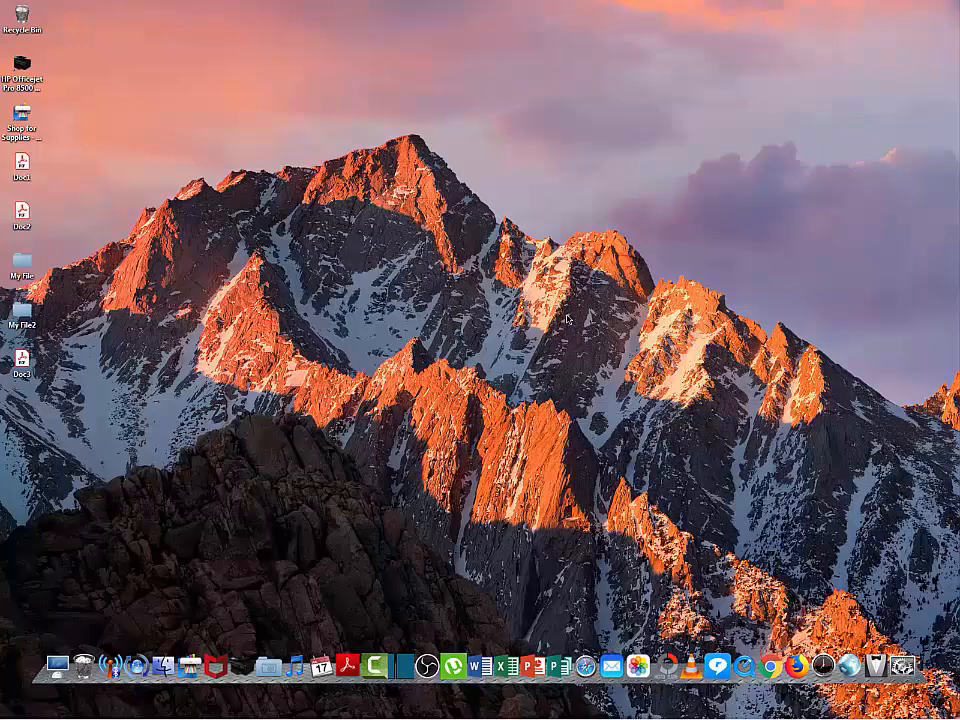
mouse_move(555, 372)
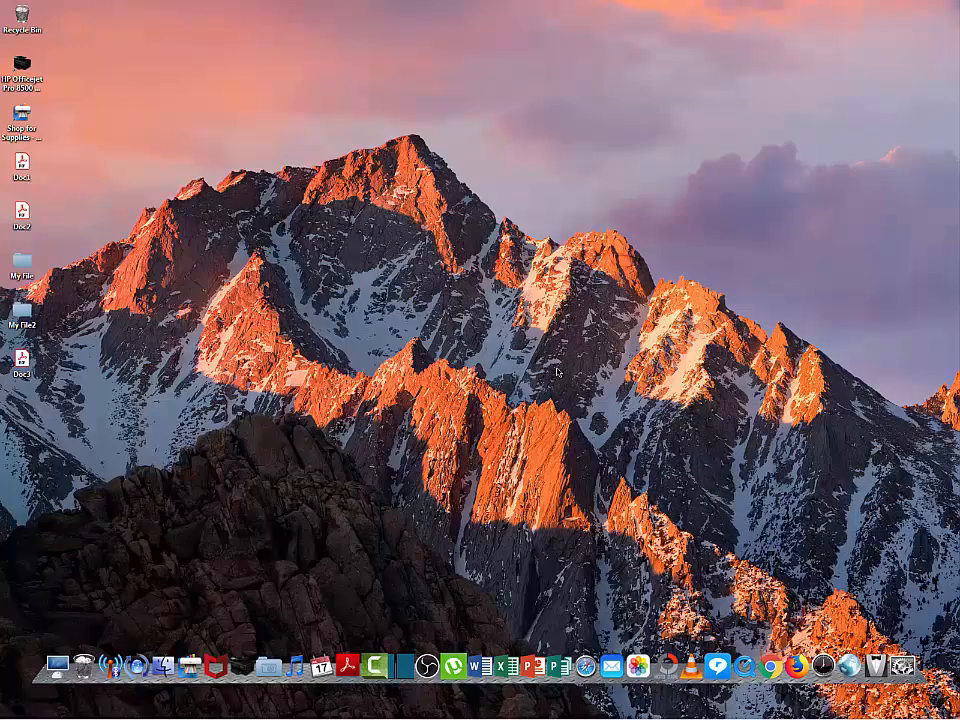